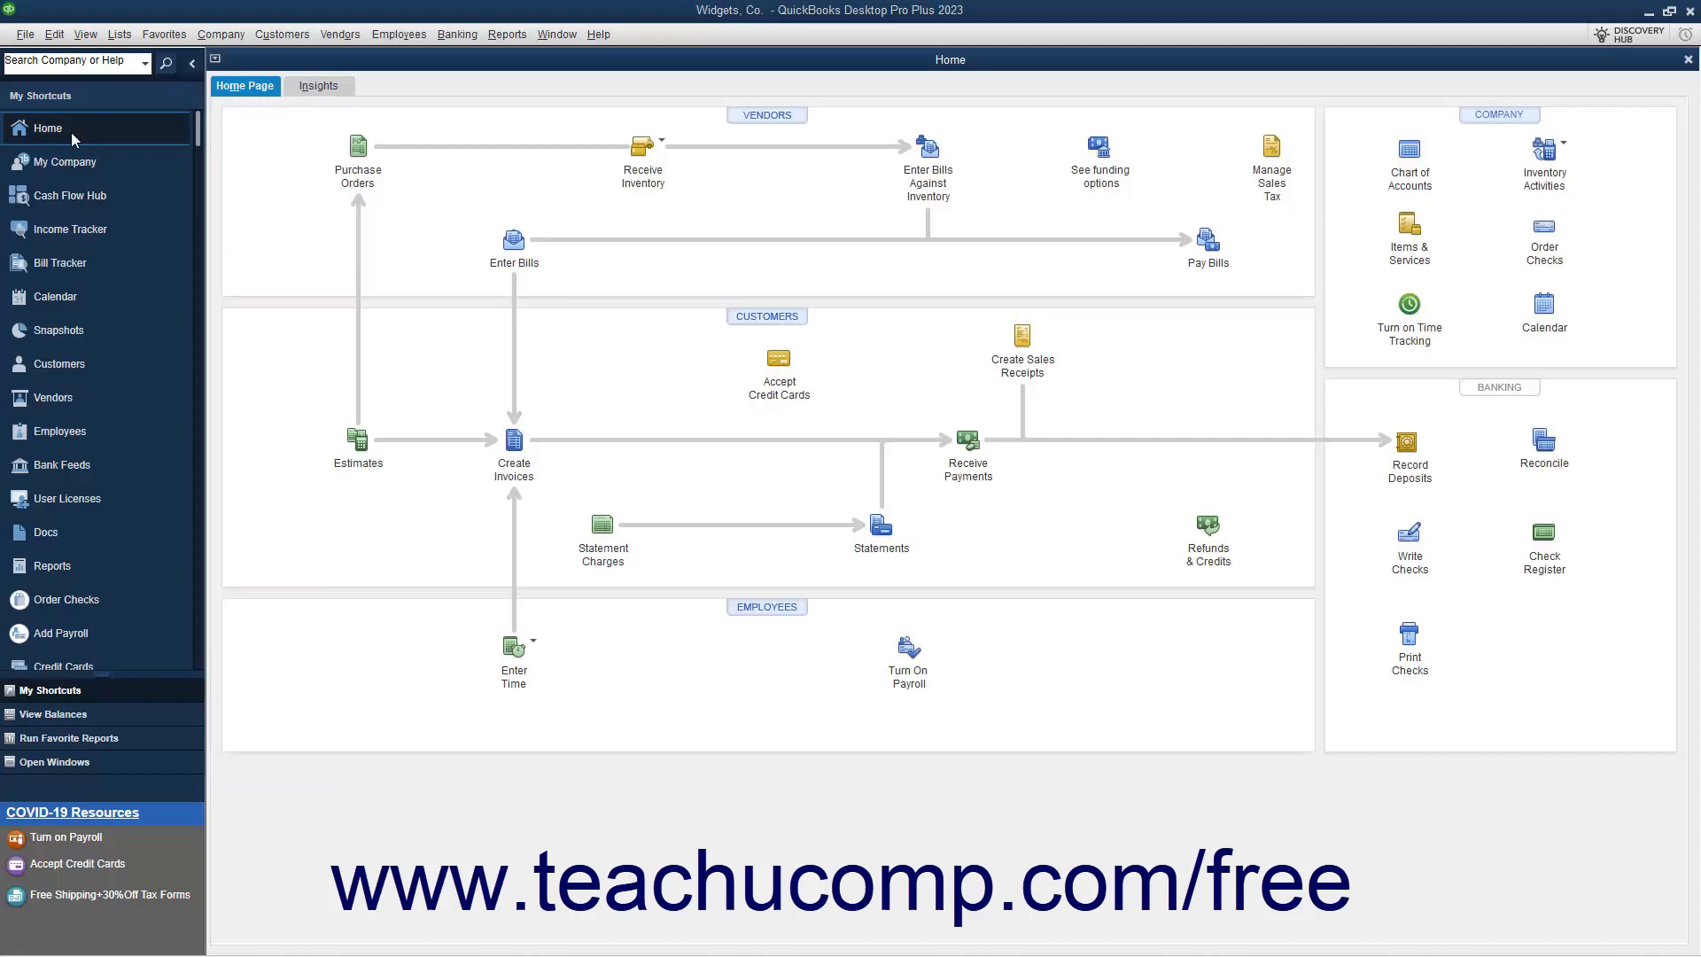
# Open the File menu to reach the Back Up Company commands.
pyautogui.click(22, 33)
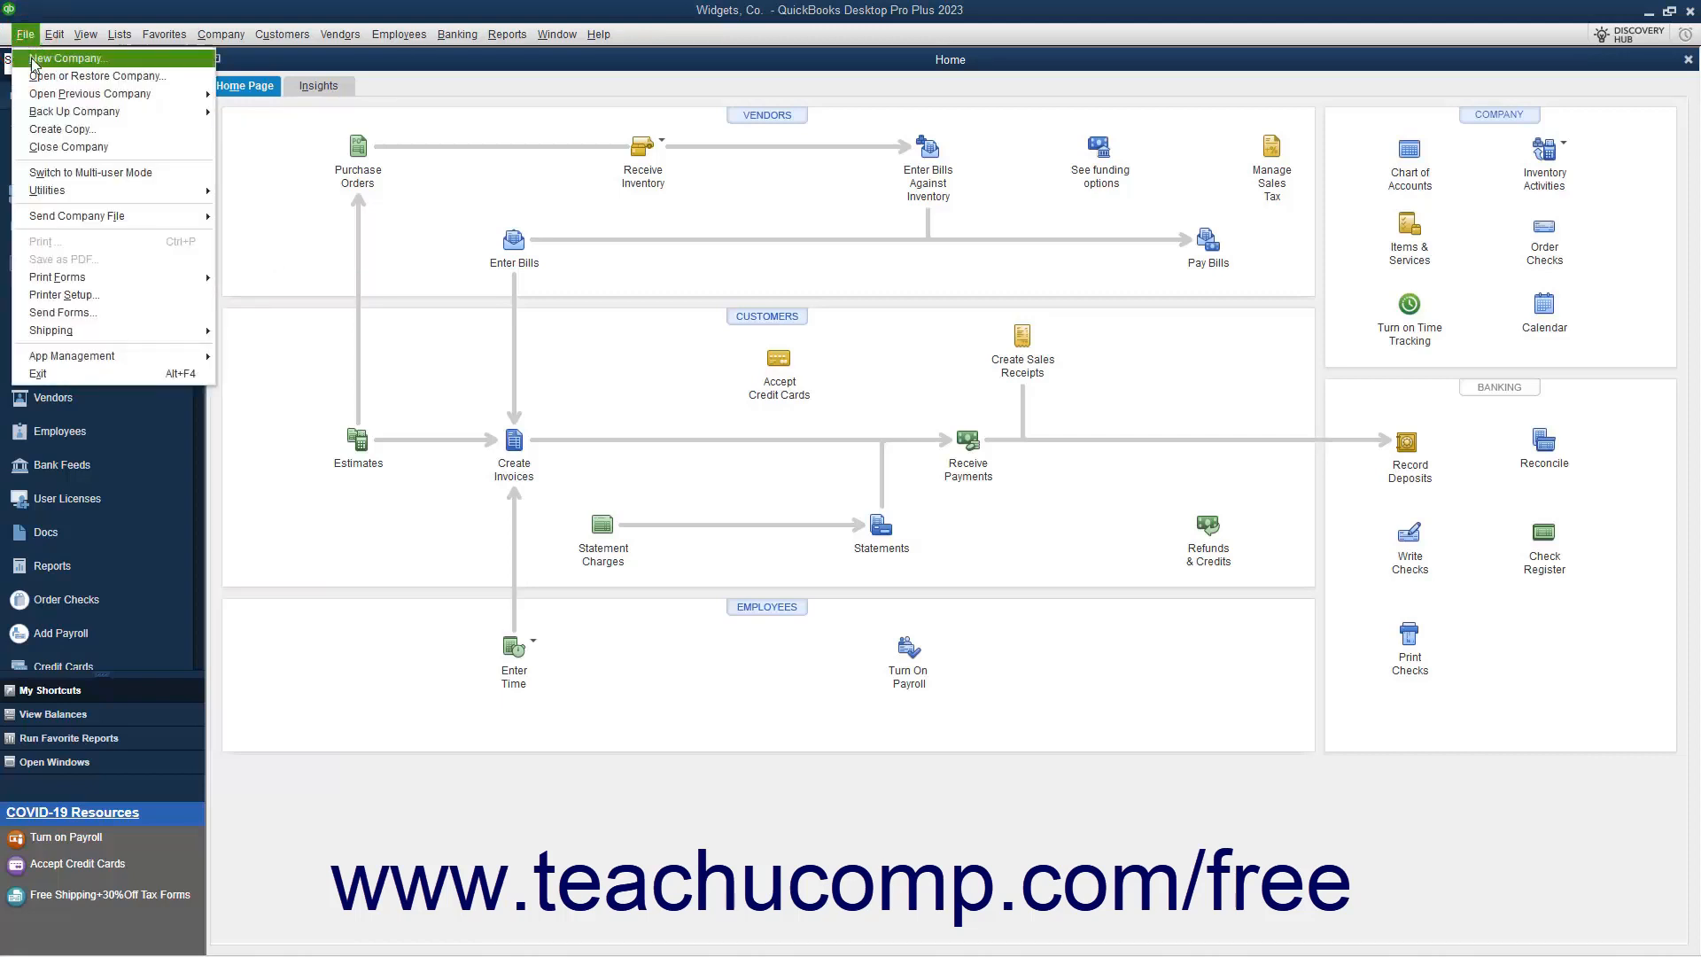
pyautogui.moveTo(74, 111)
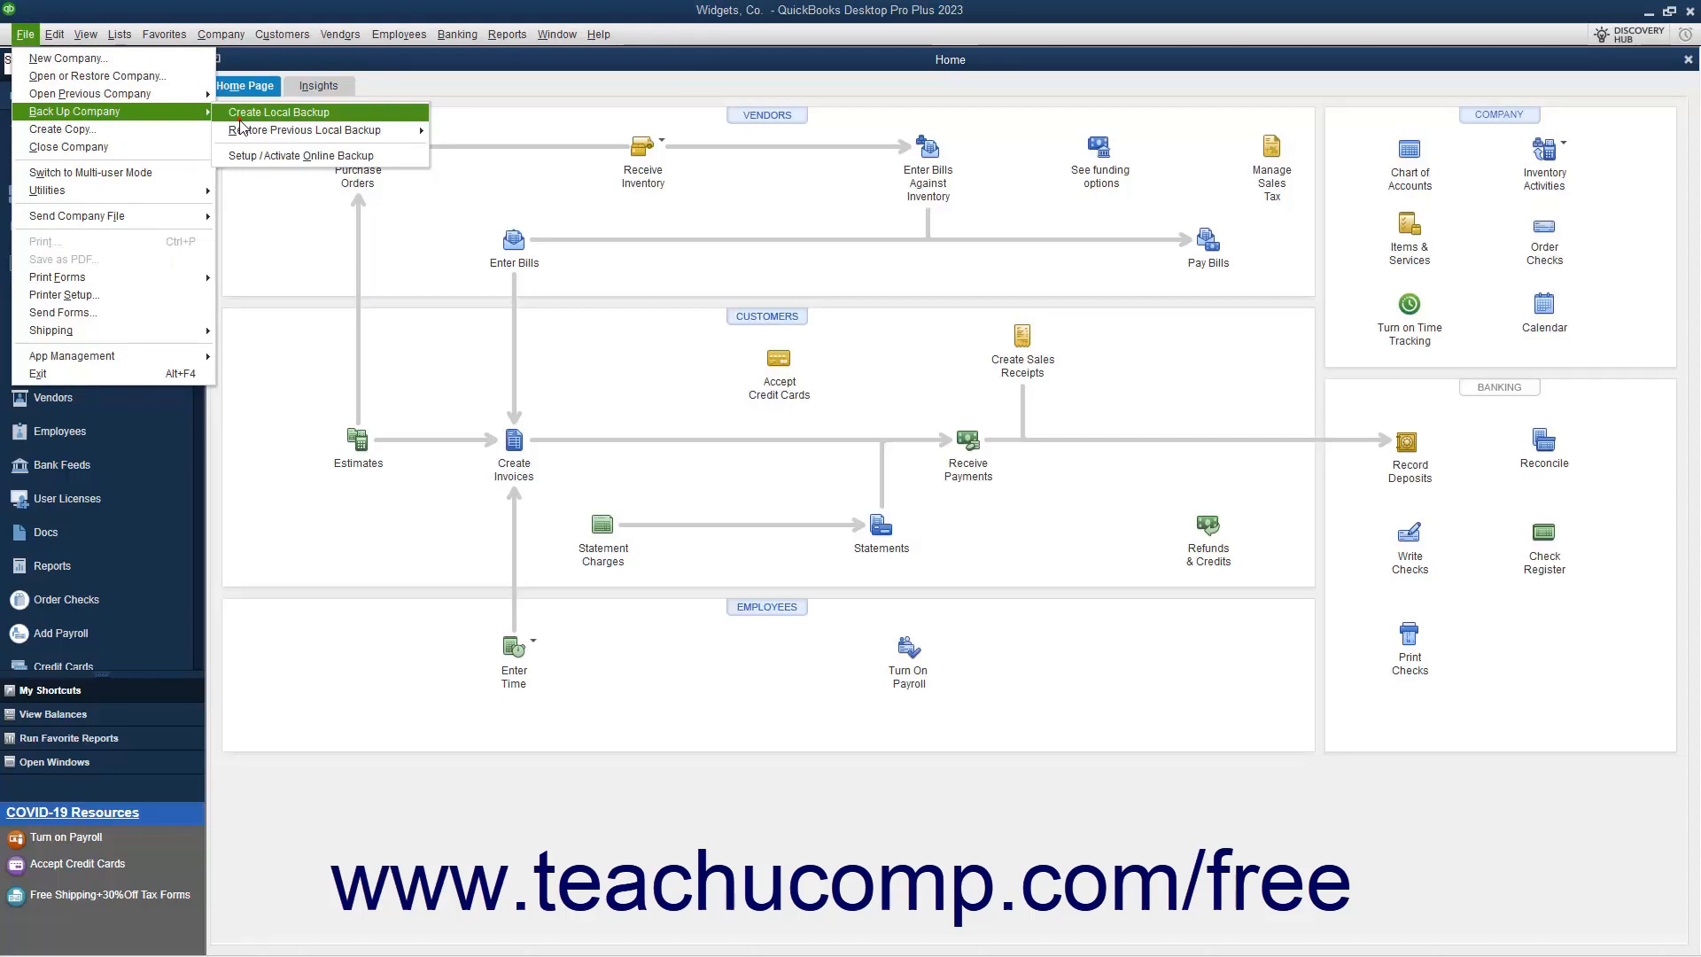
# Choose Create Local Backup with Local backup selected, then open Options.
pyautogui.click(278, 112)
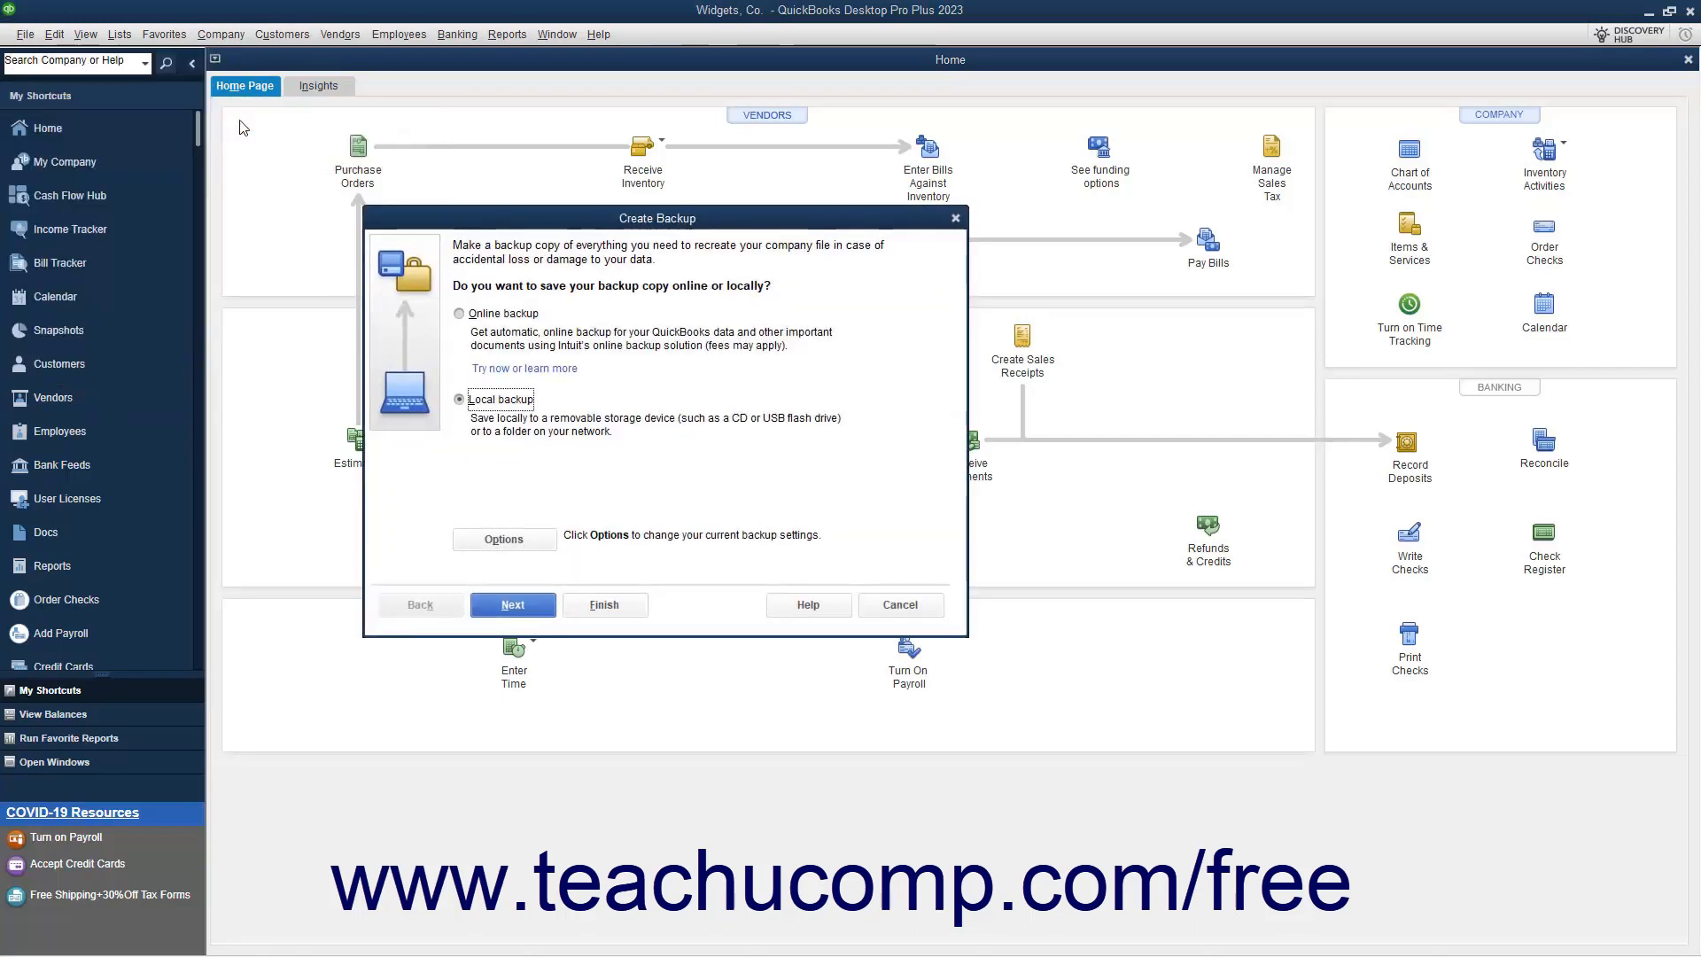
pyautogui.moveTo(464, 409)
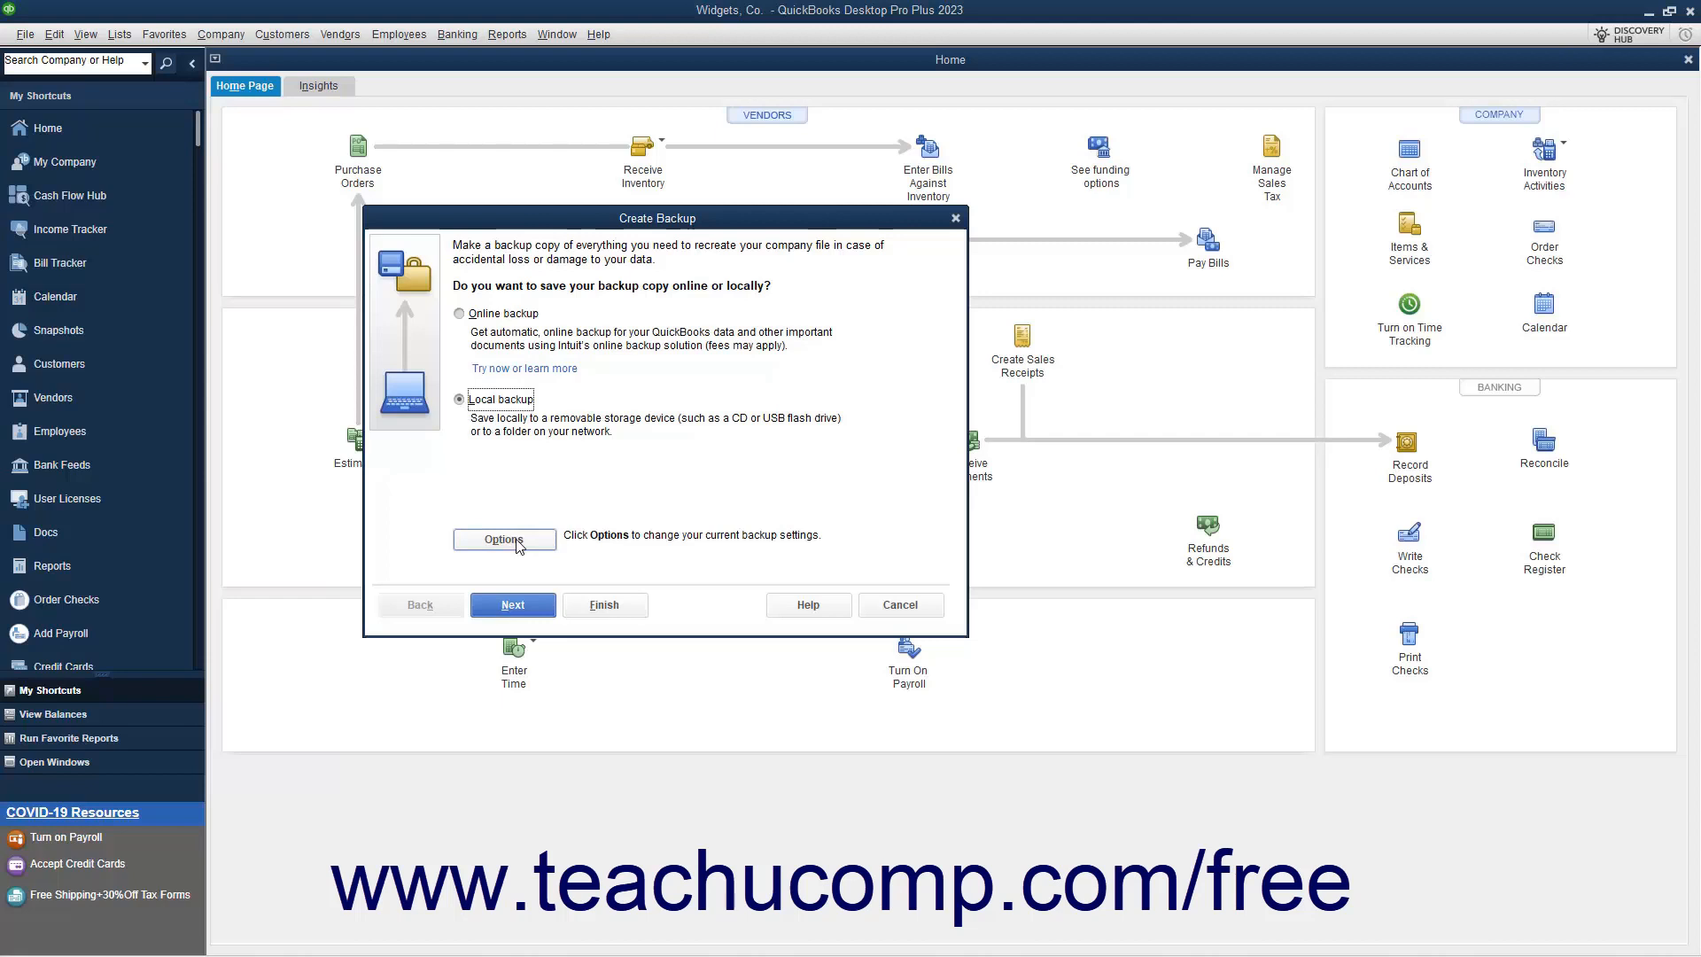
pyautogui.click(504, 538)
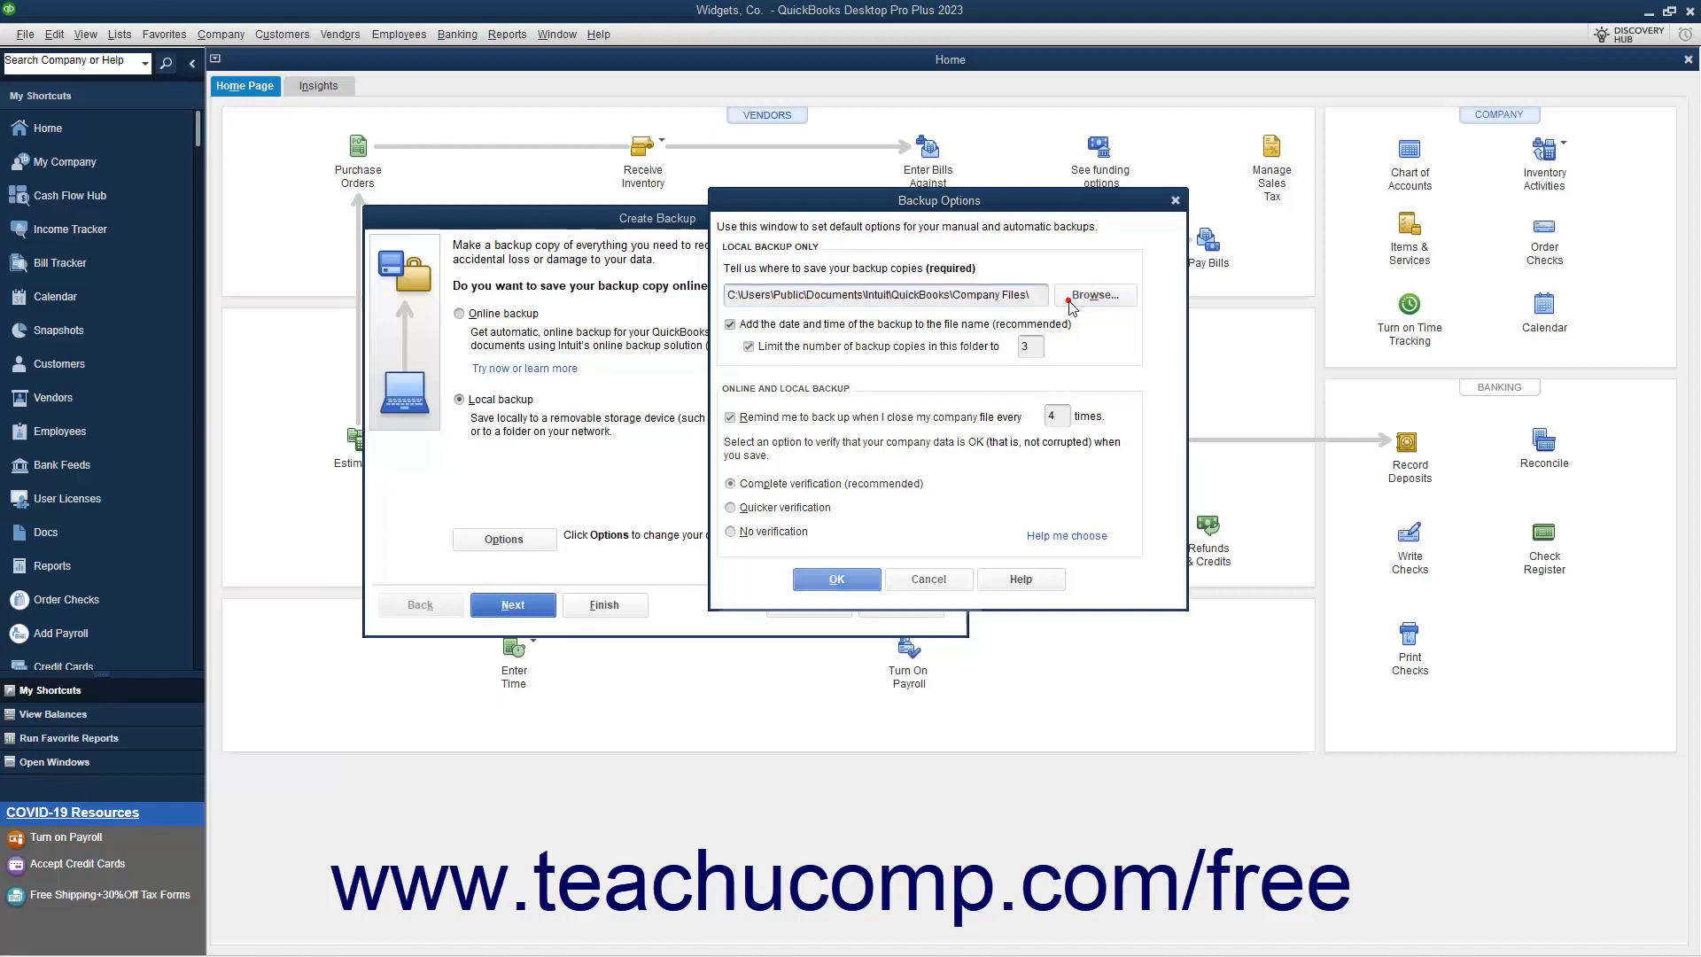
pyautogui.click(1095, 295)
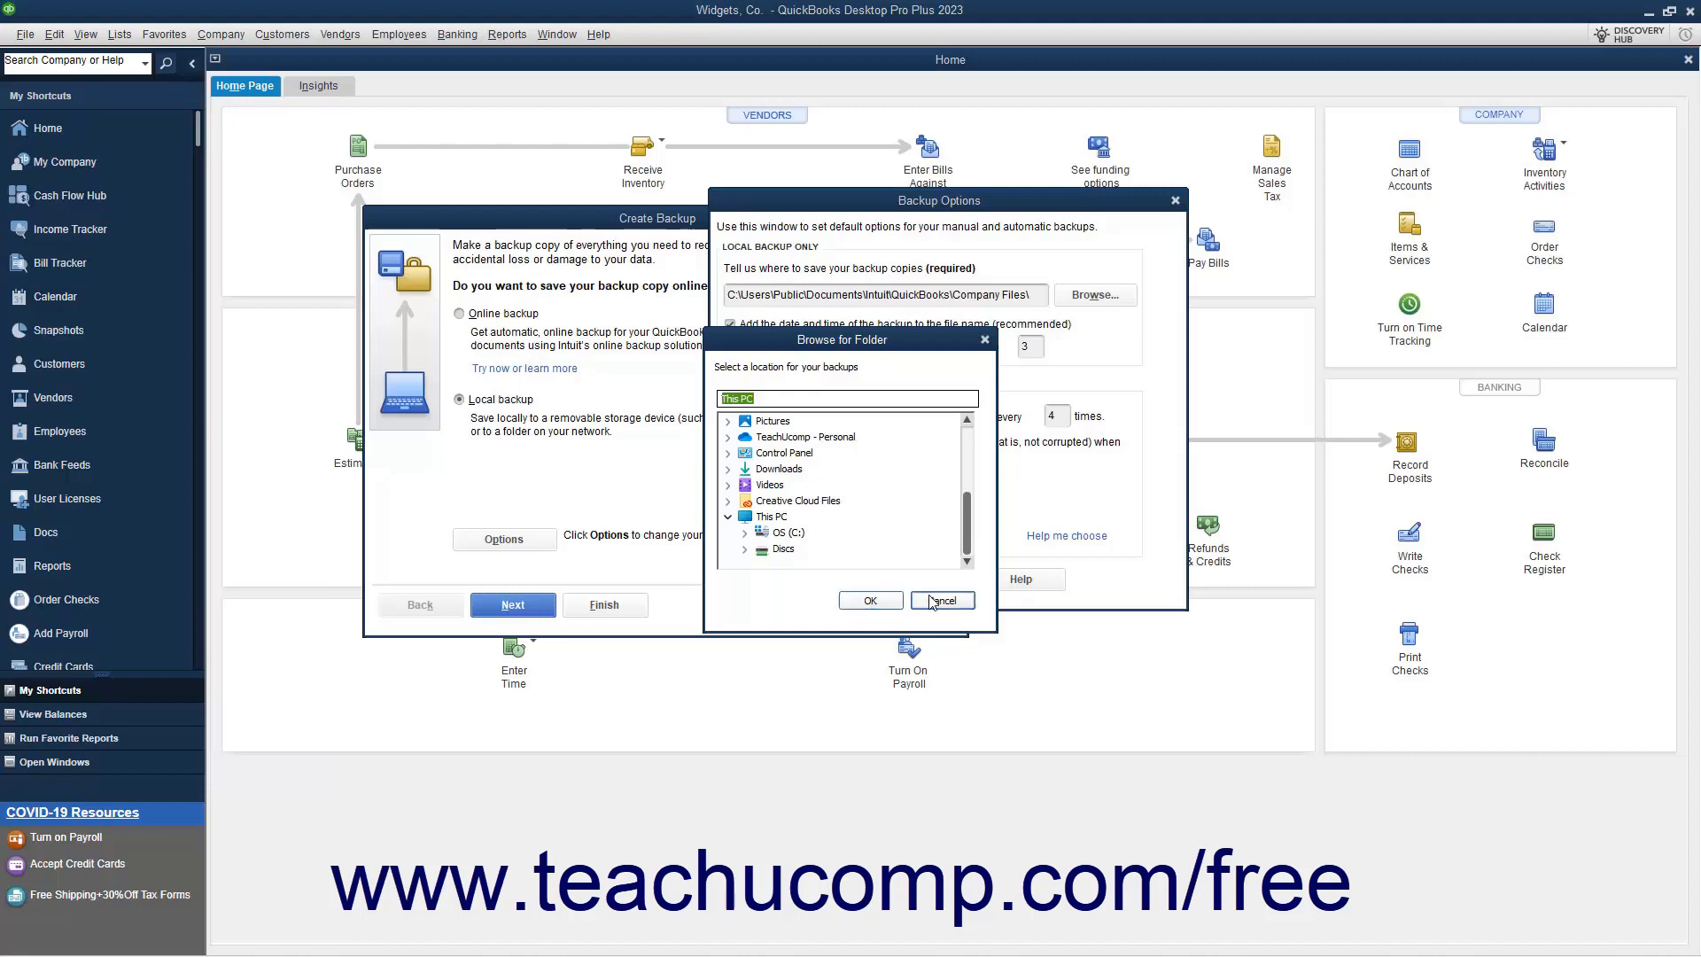
pyautogui.click(942, 600)
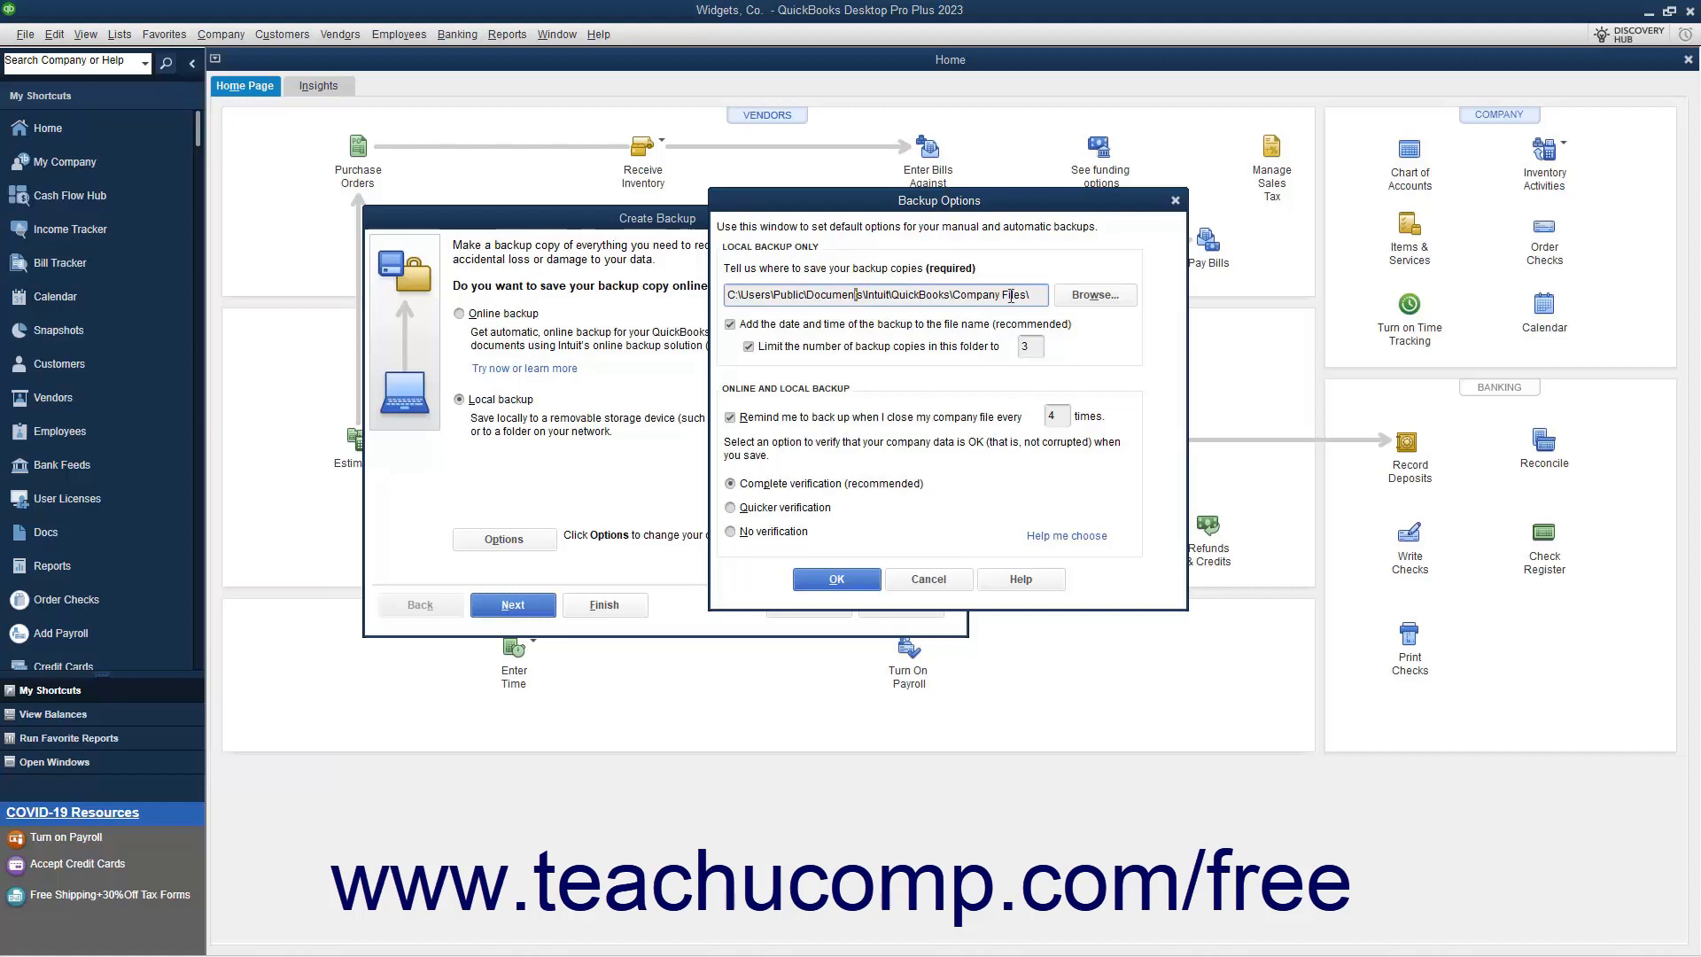
pyautogui.moveTo(832, 332)
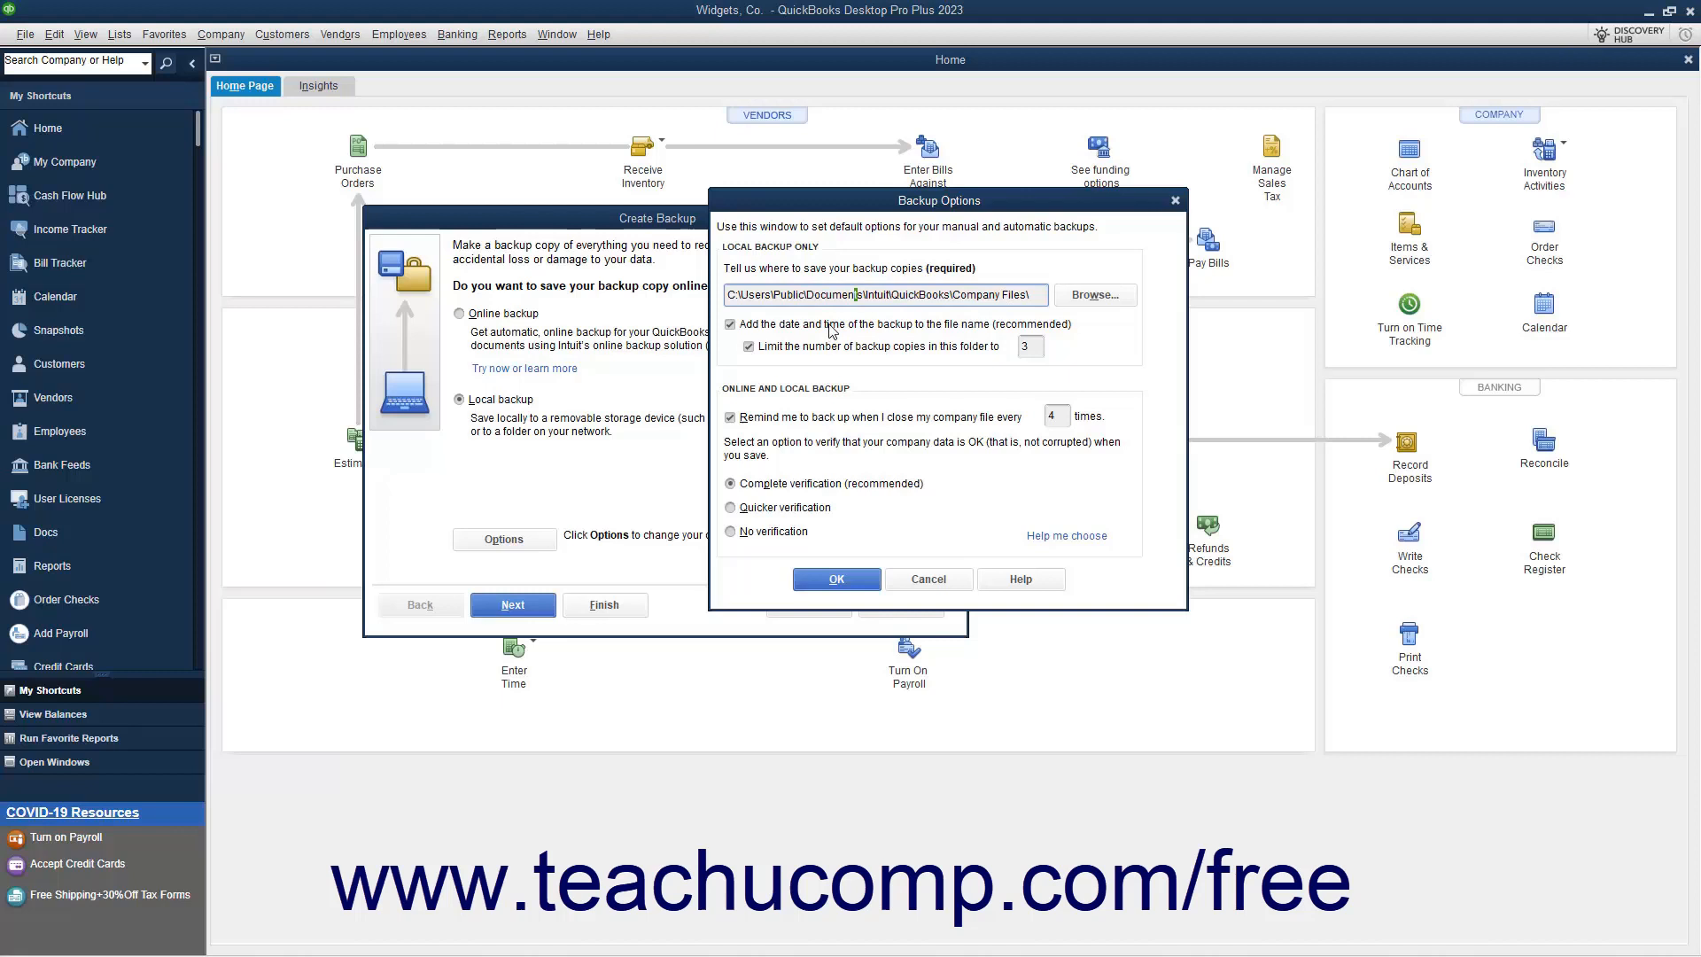
pyautogui.moveTo(827, 325)
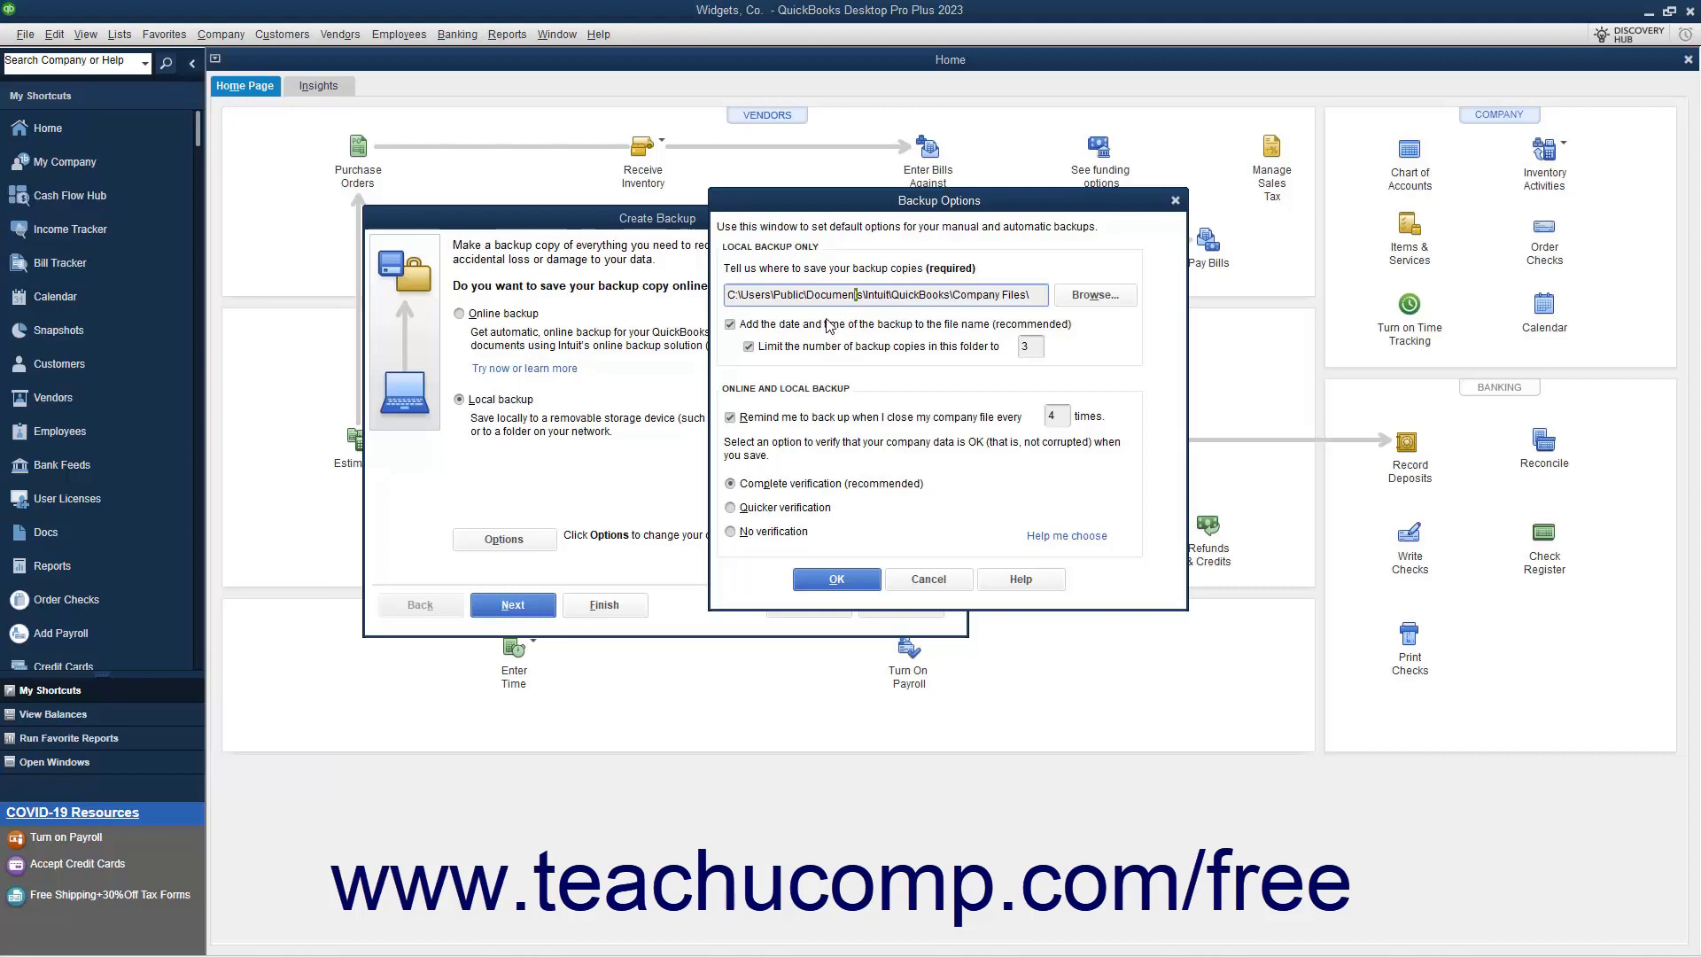
pyautogui.moveTo(818, 327)
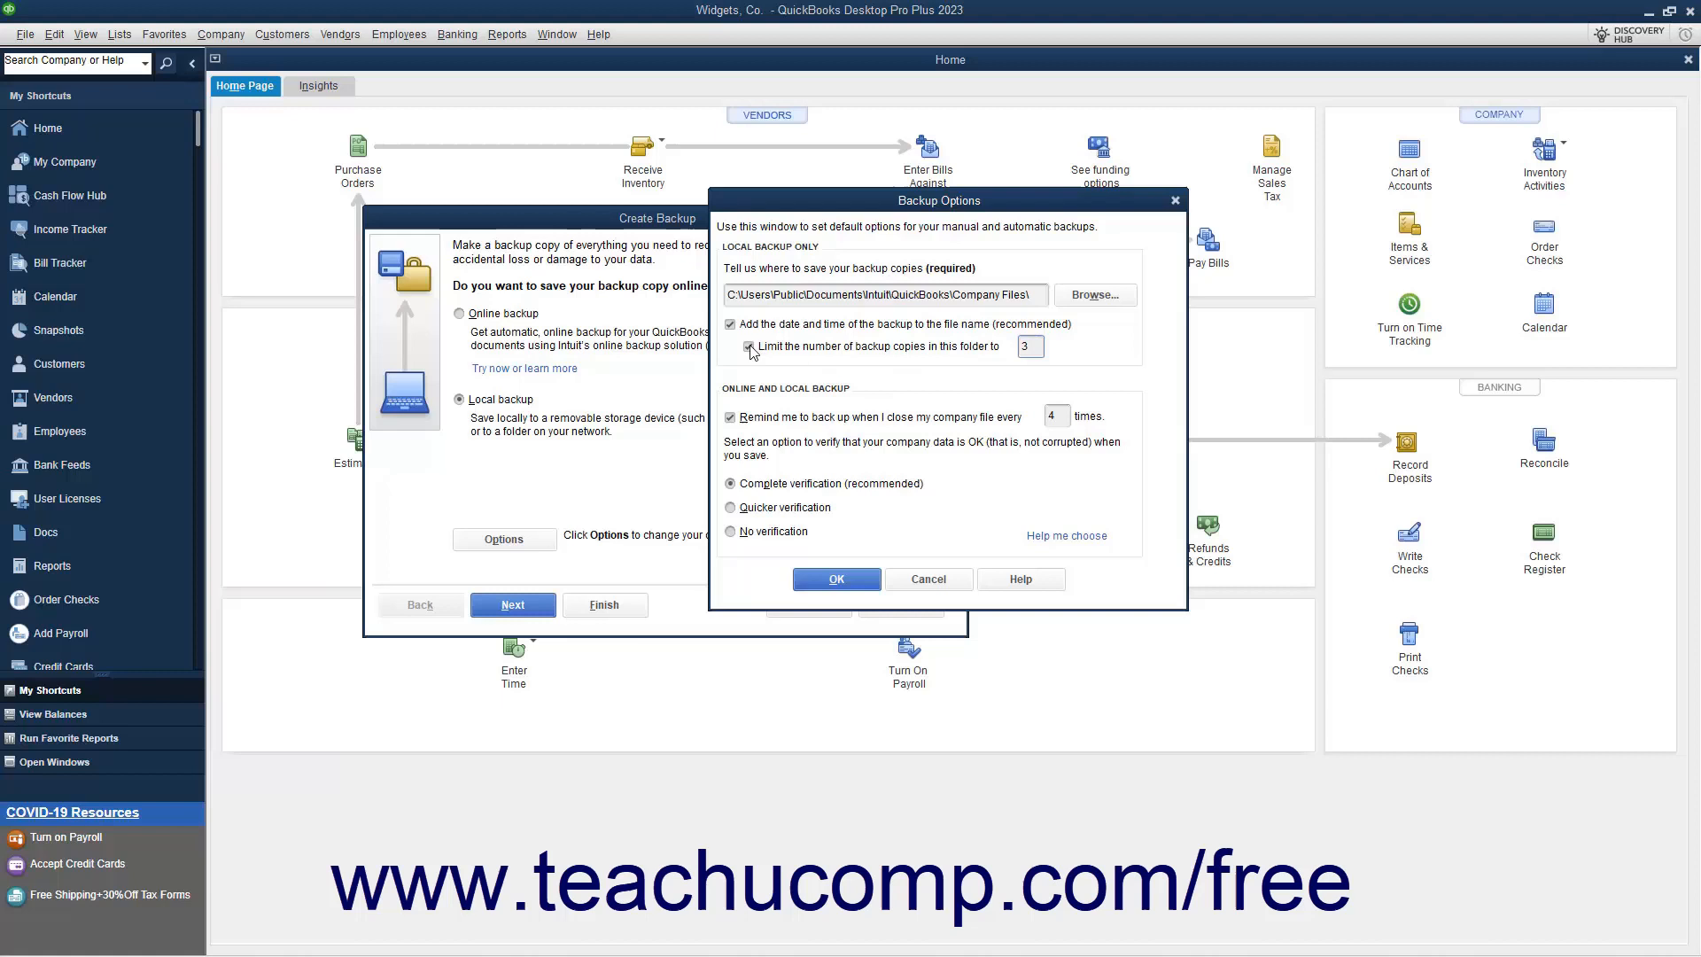
# Uncheck 'Limit the number of backup copies in this folder to' in Backup Options.
pyautogui.click(748, 346)
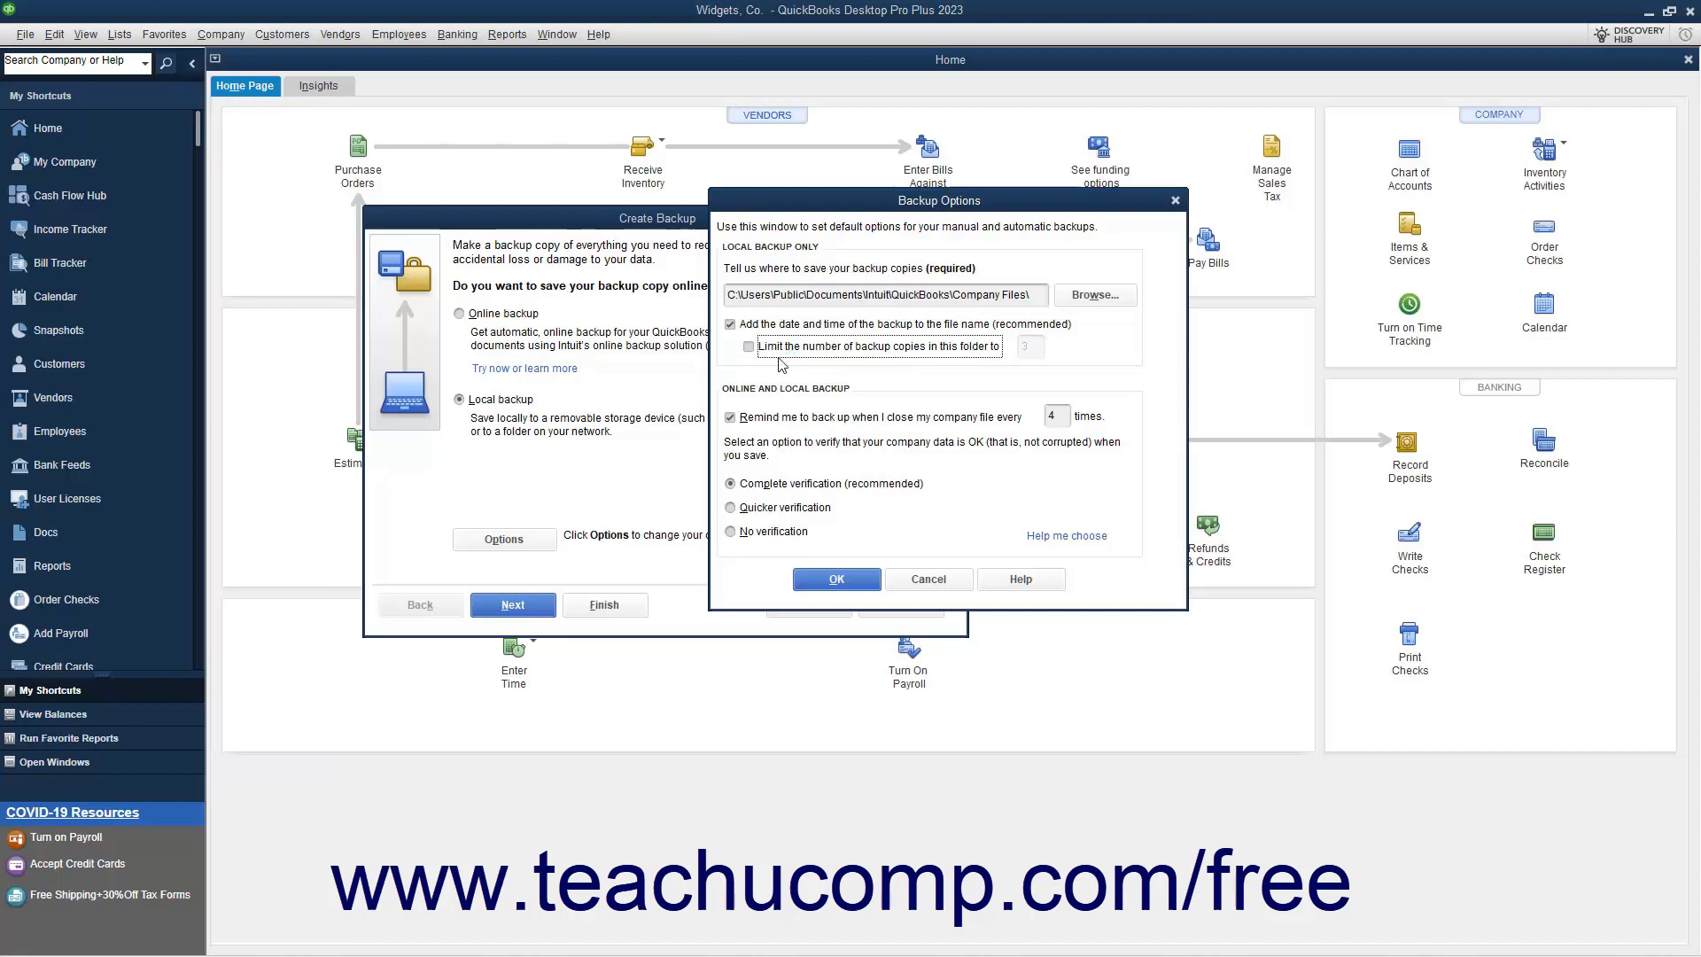
pyautogui.moveTo(785, 399)
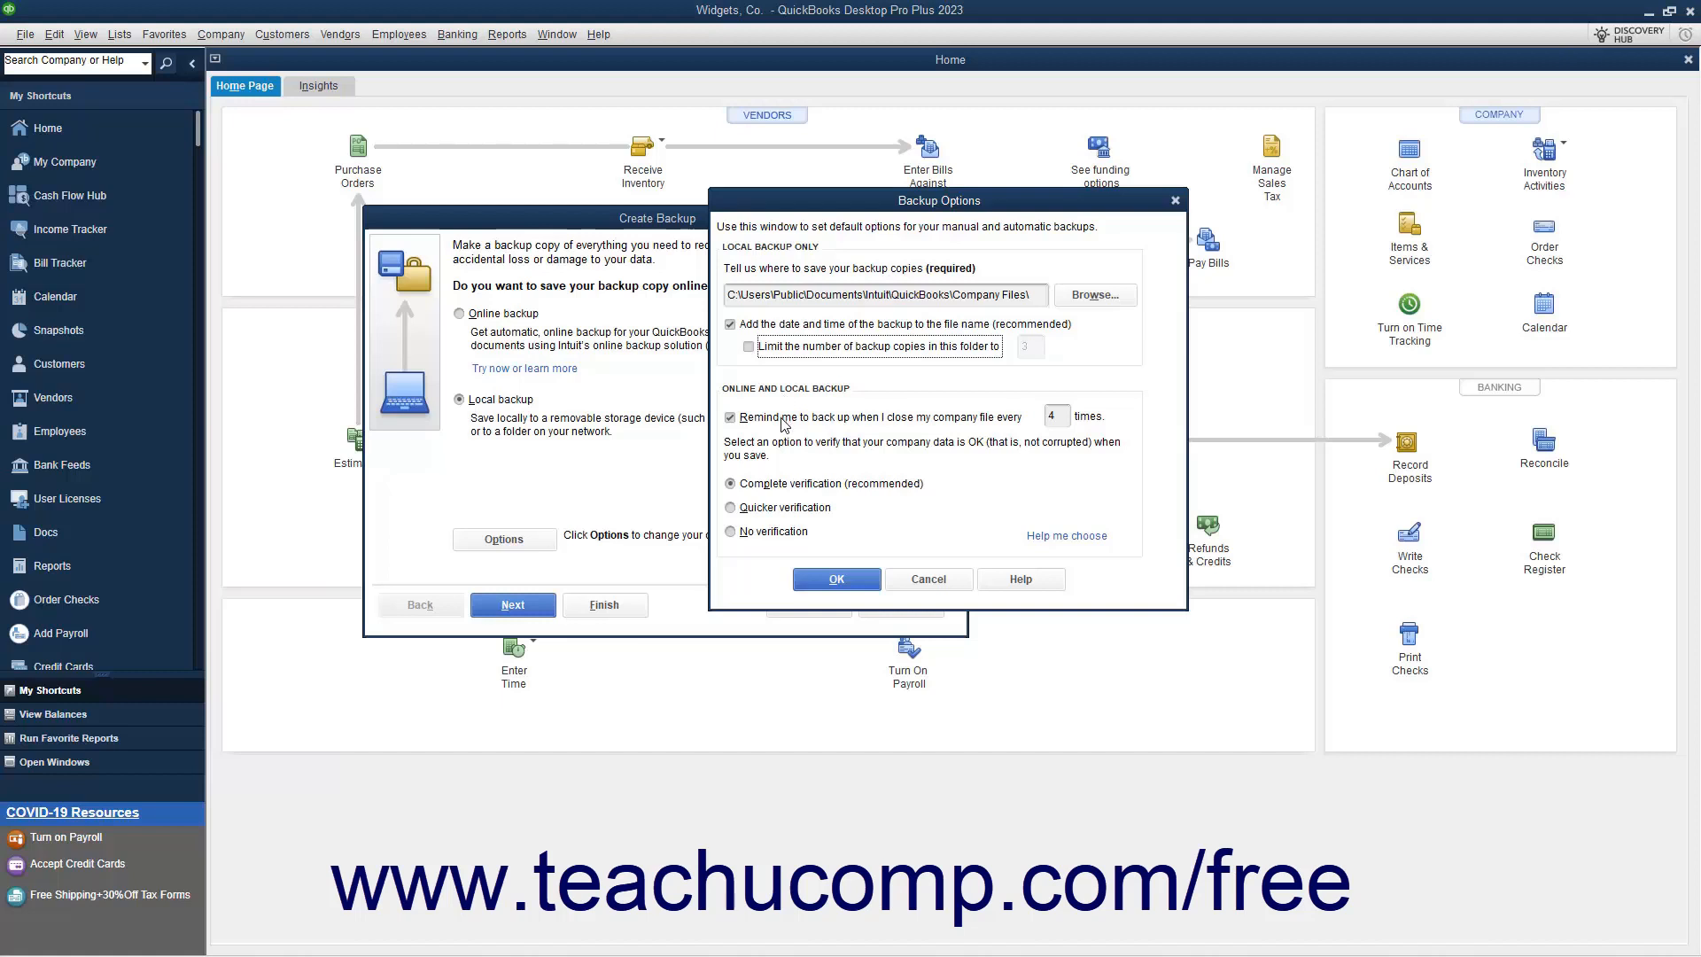
pyautogui.moveTo(812, 422)
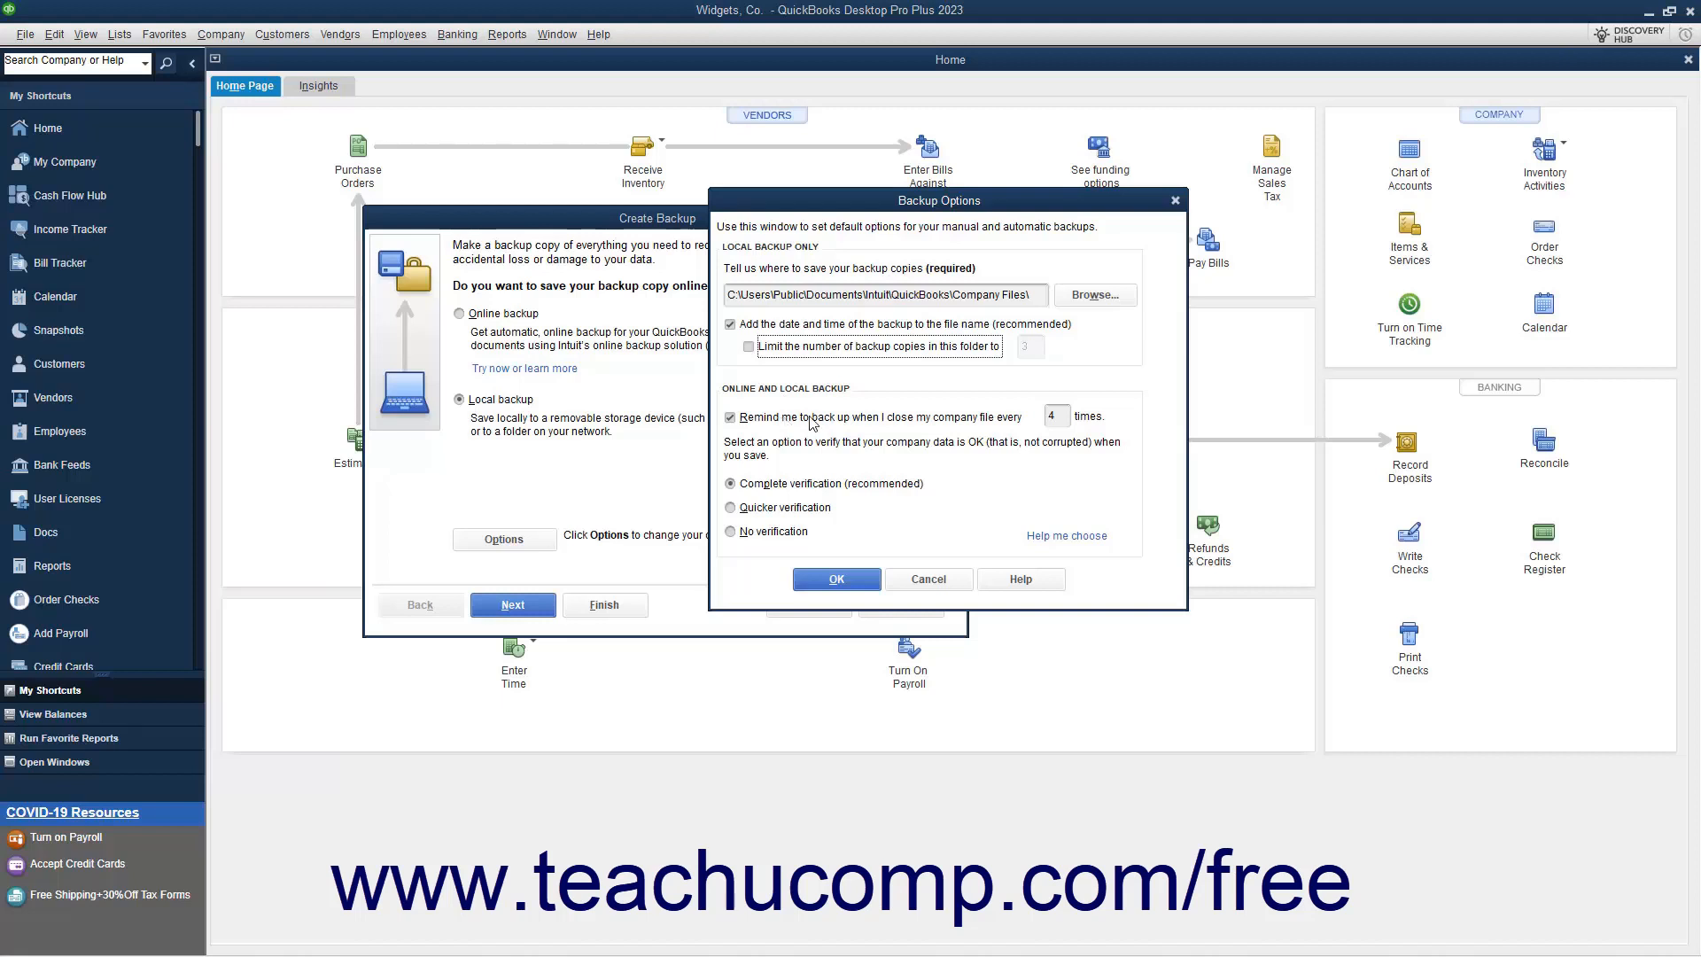
pyautogui.click(1056, 416)
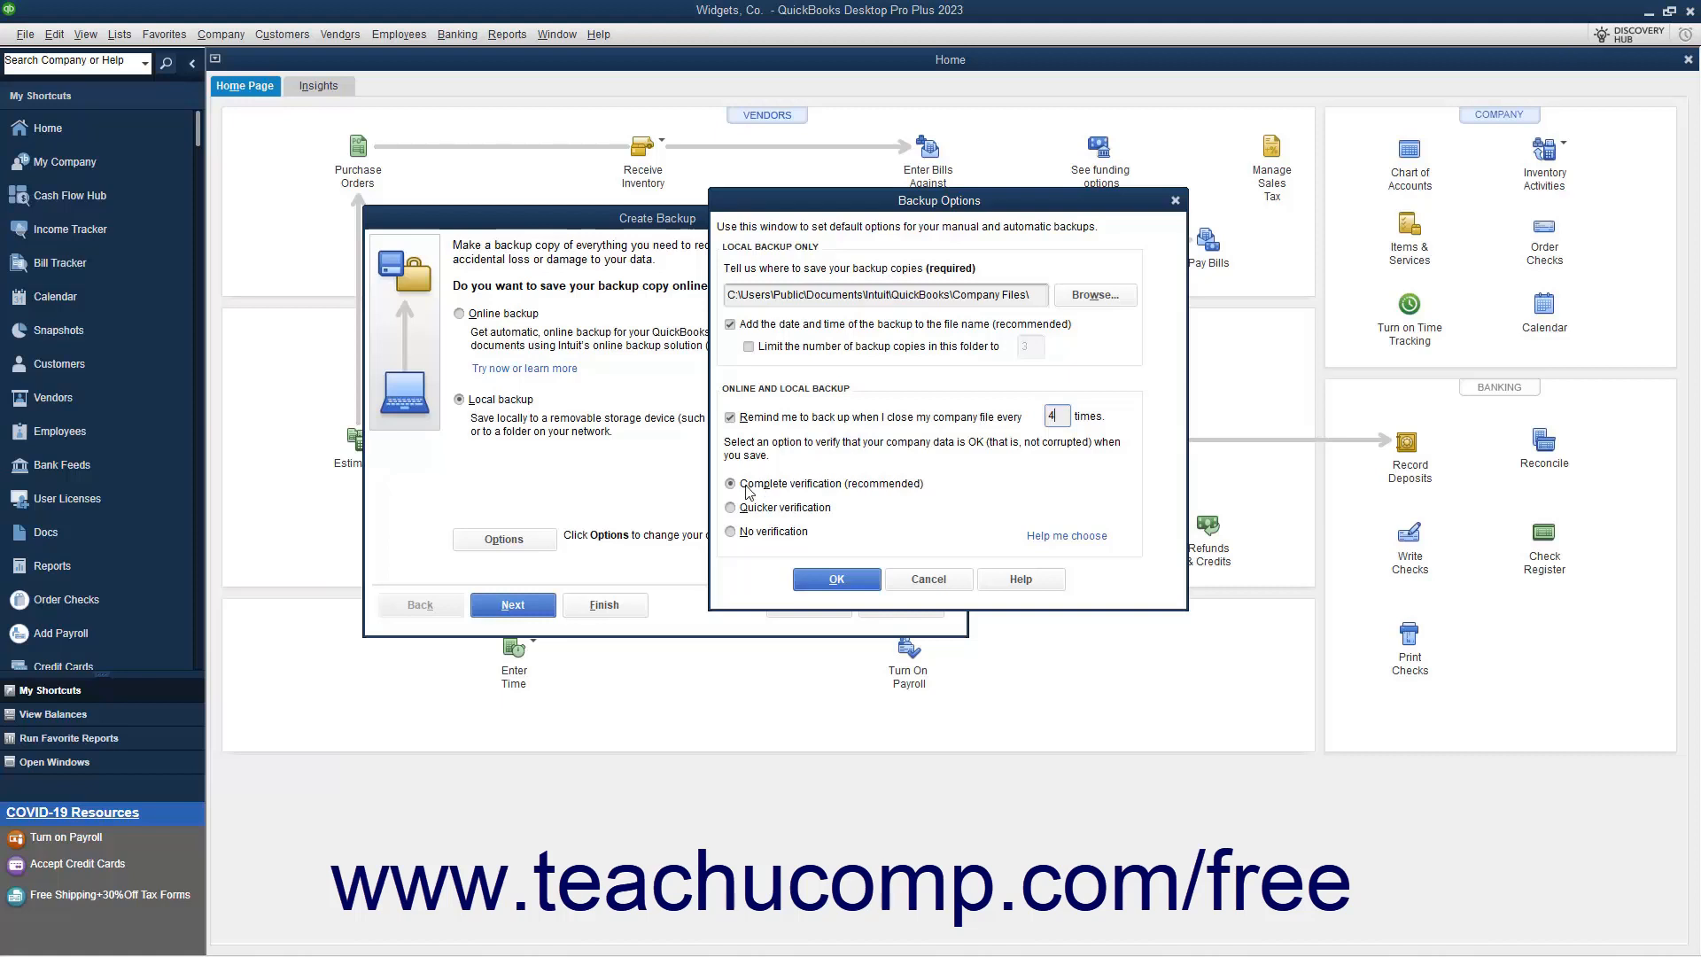
pyautogui.click(730, 483)
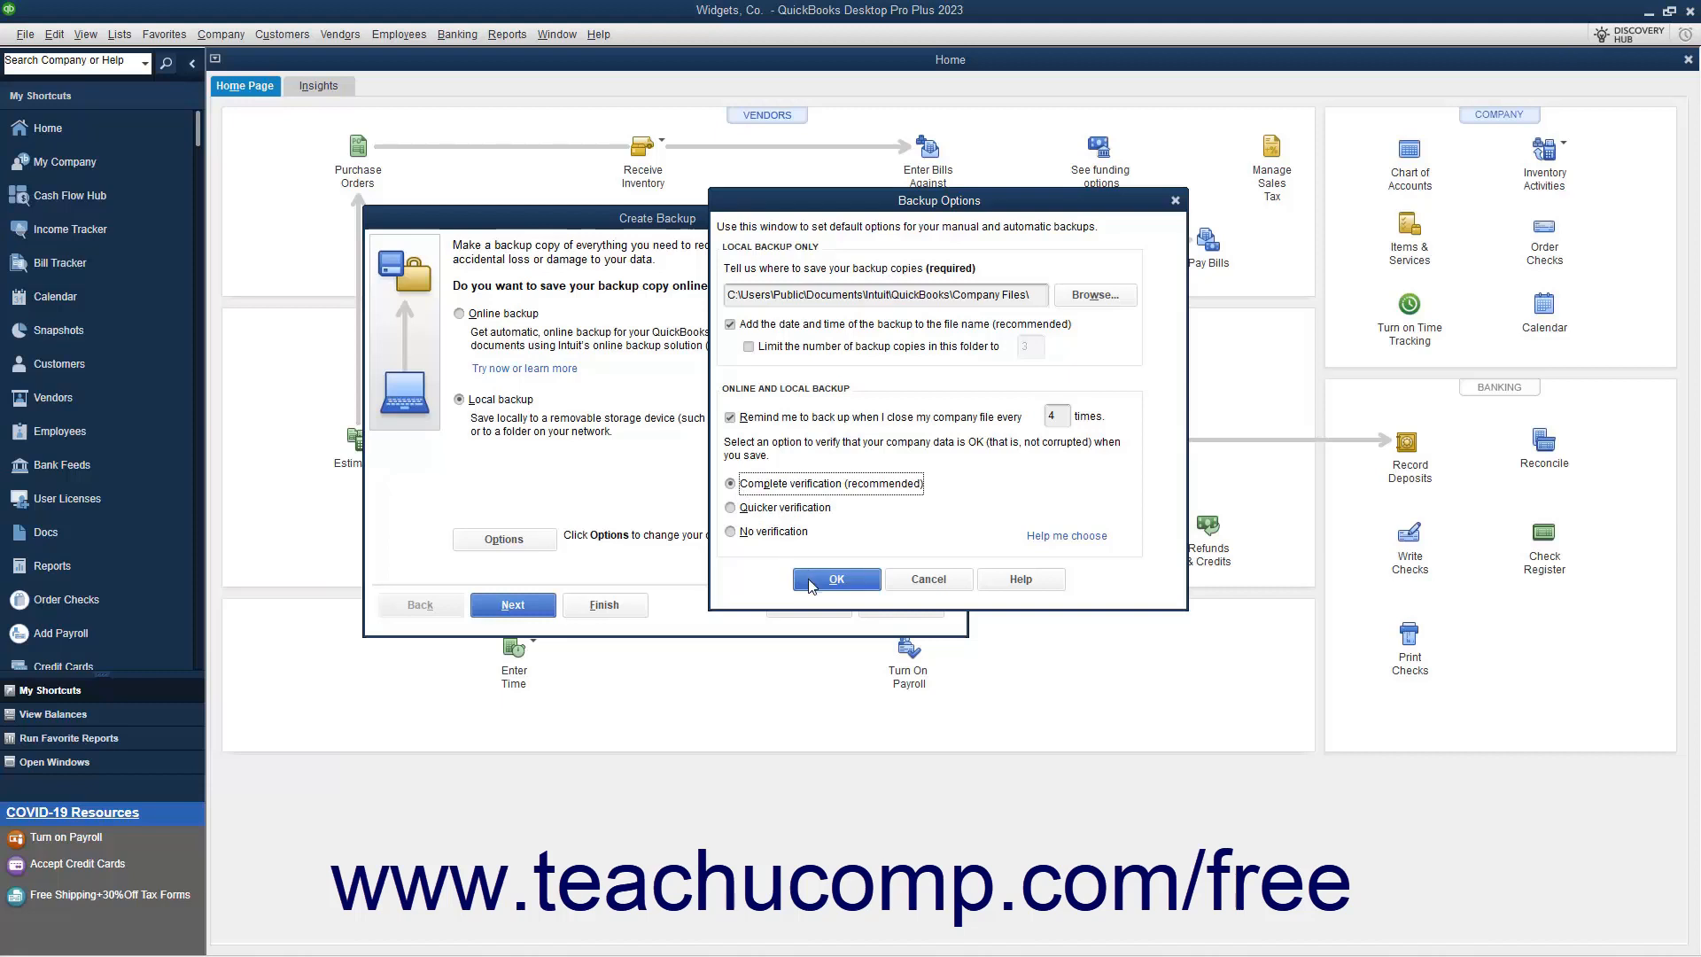
# Accept the Backup Options and choose Use this Location despite the same-drive warning.
pyautogui.click(836, 578)
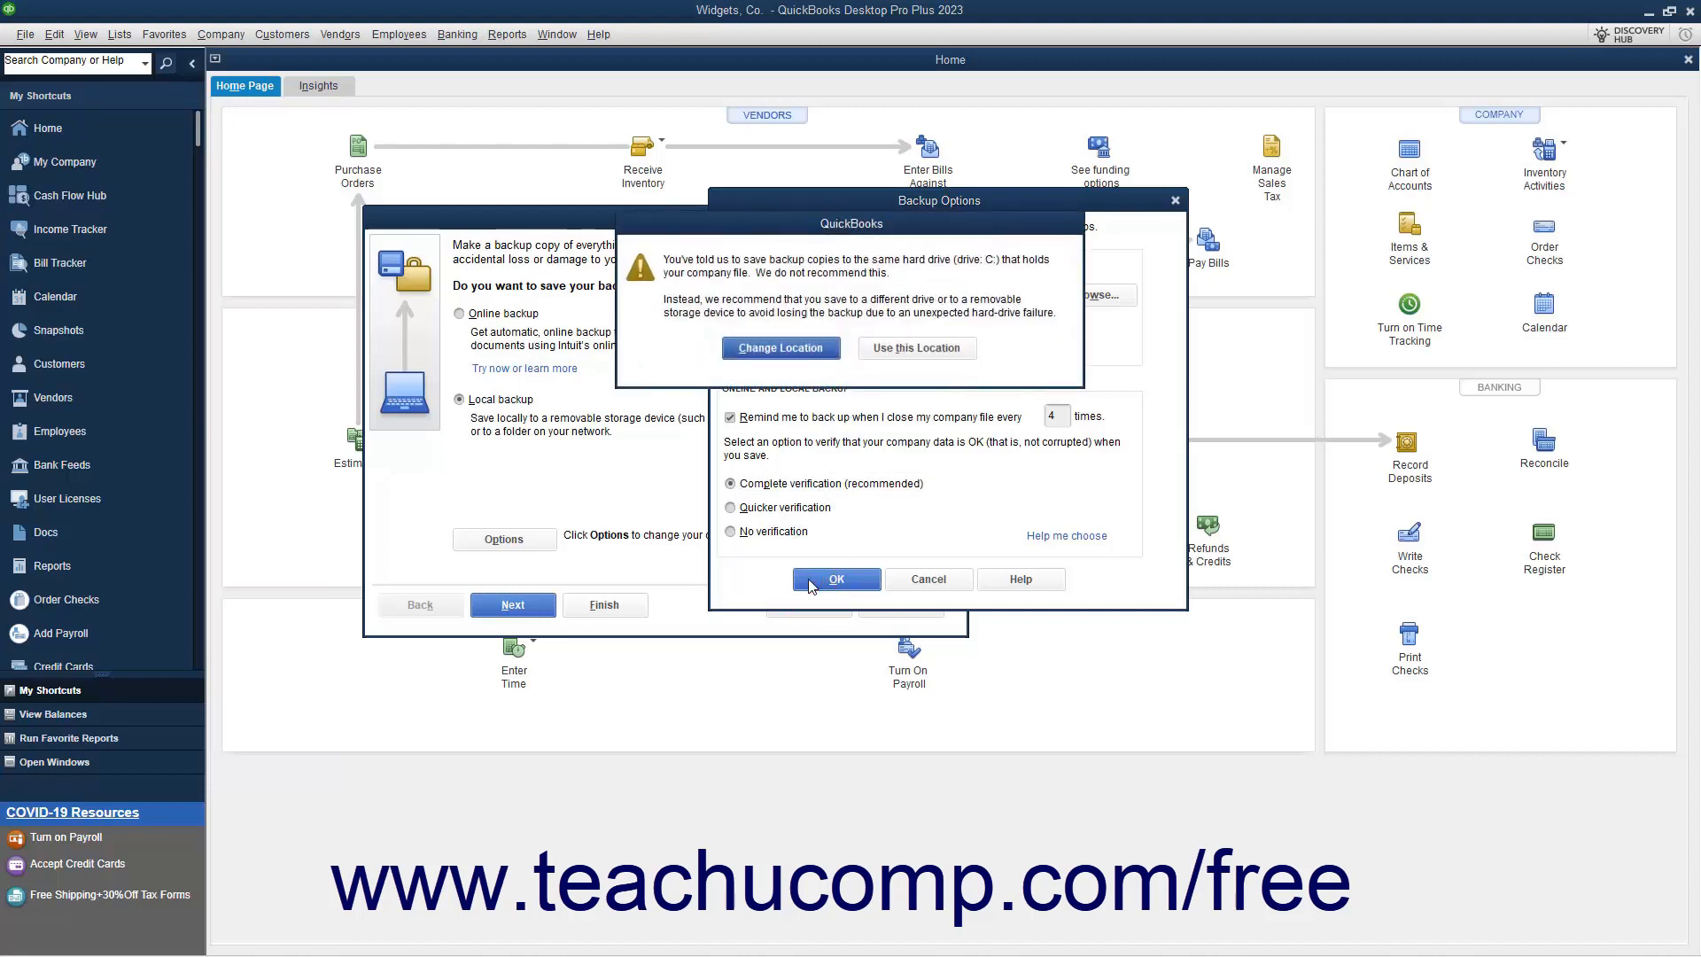
pyautogui.click(917, 348)
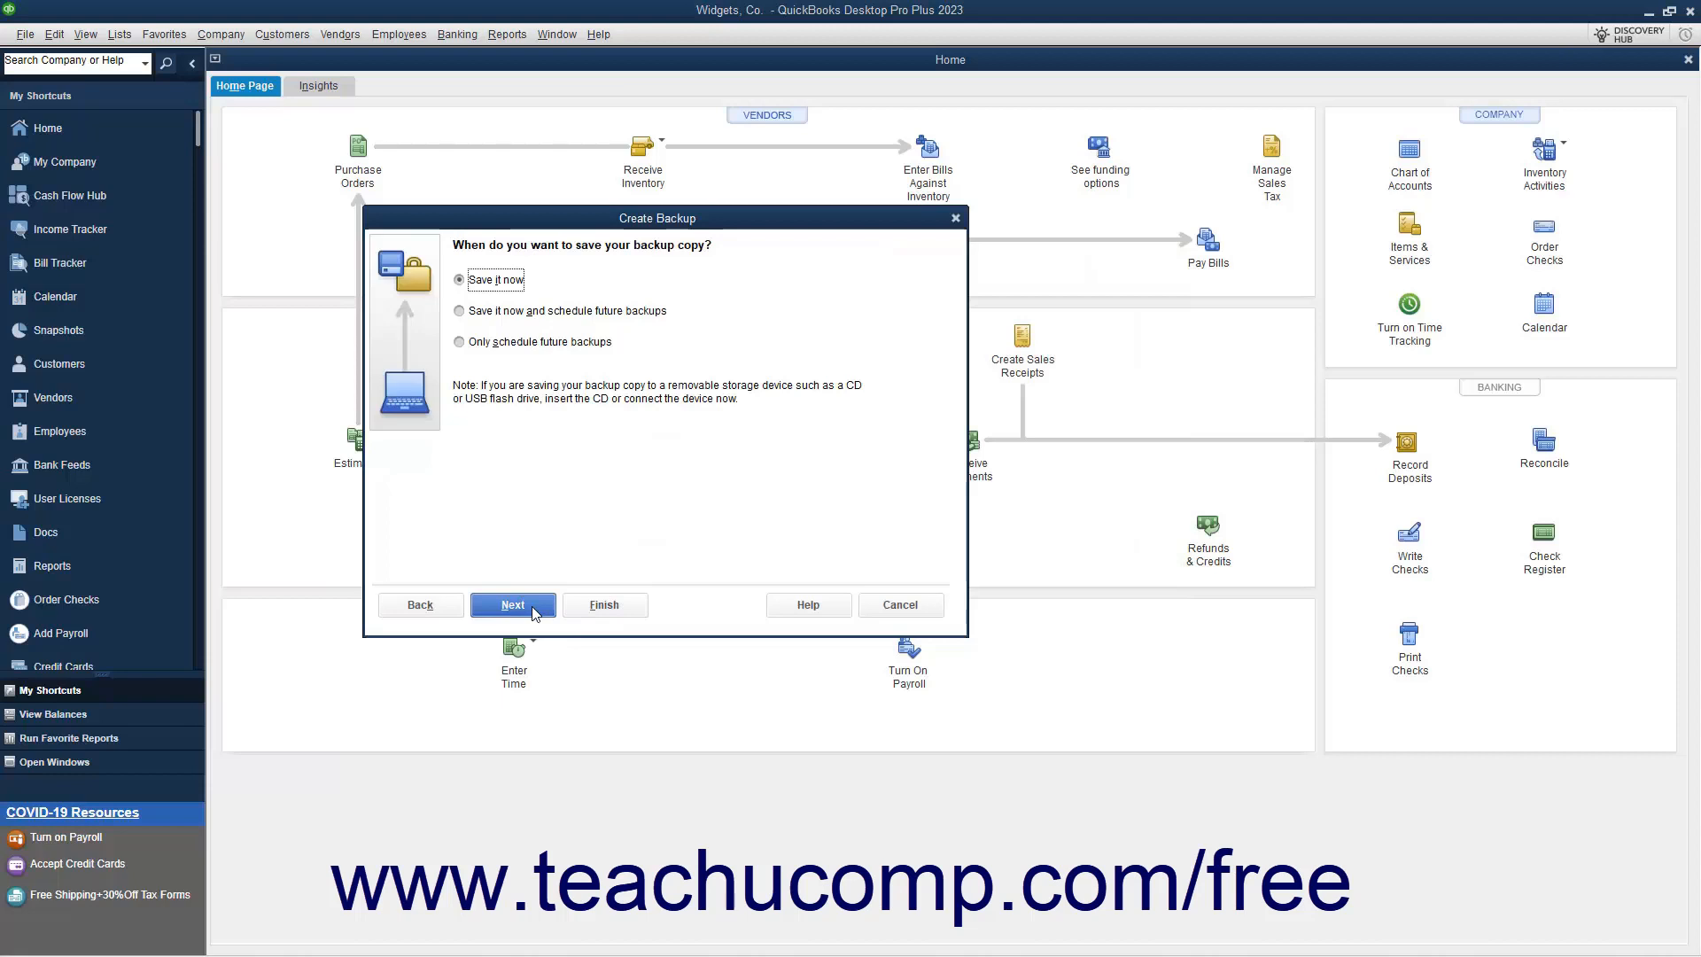
pyautogui.moveTo(487, 410)
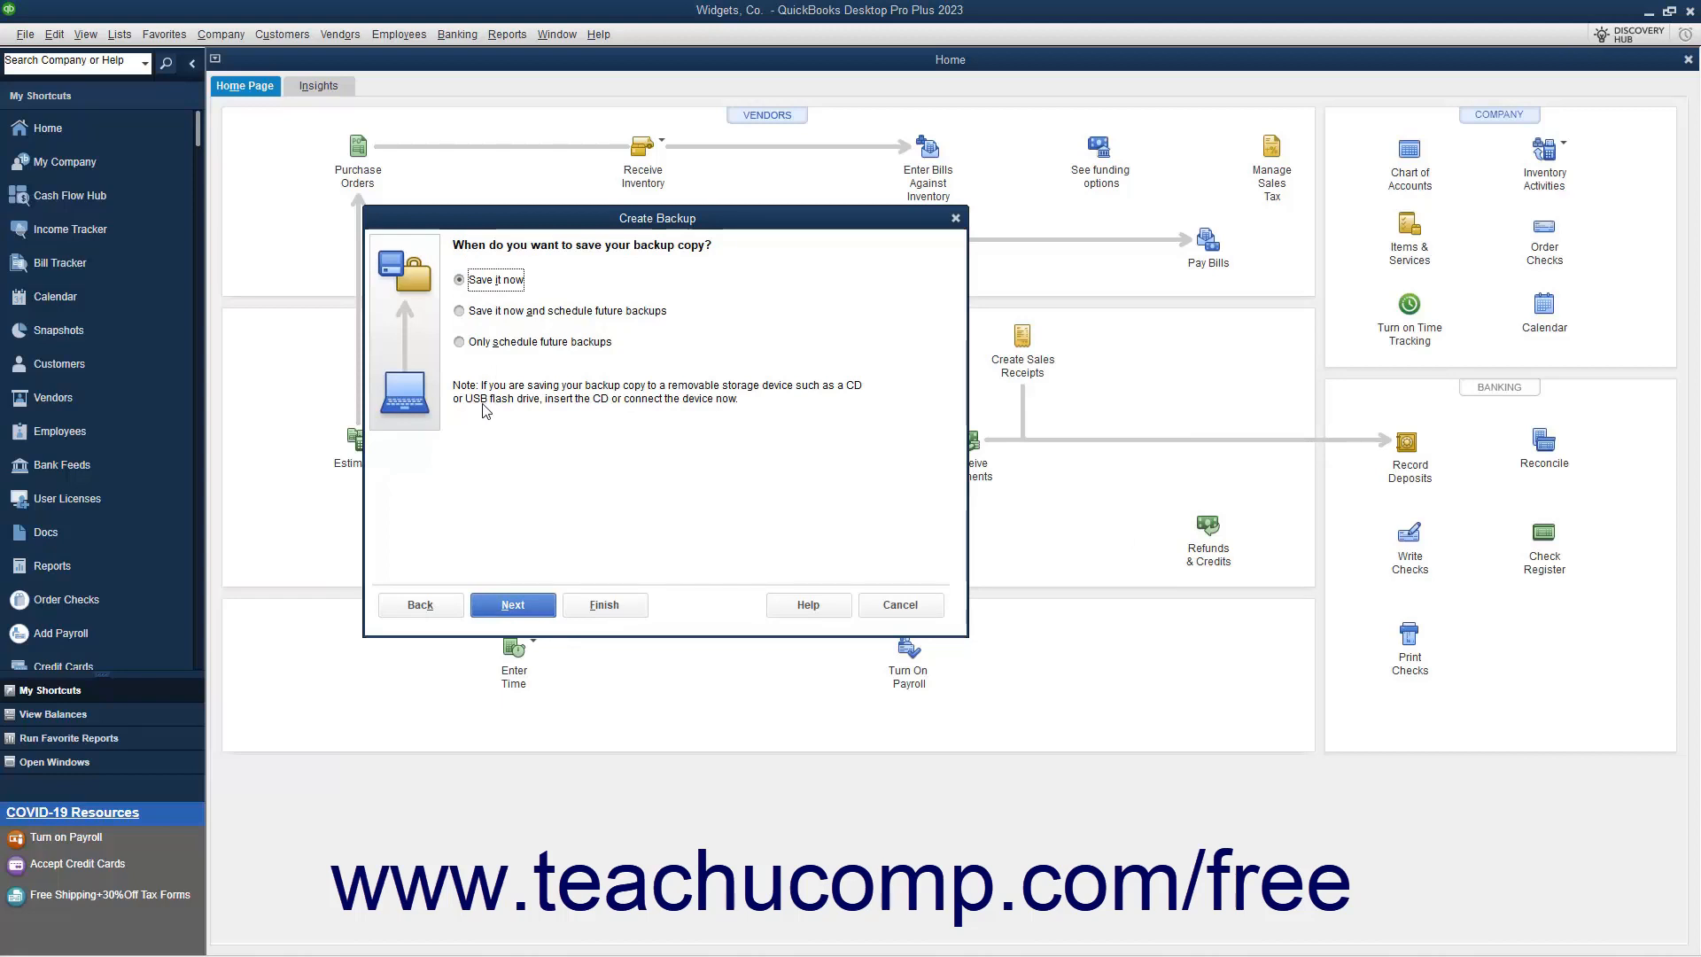
pyautogui.click(459, 311)
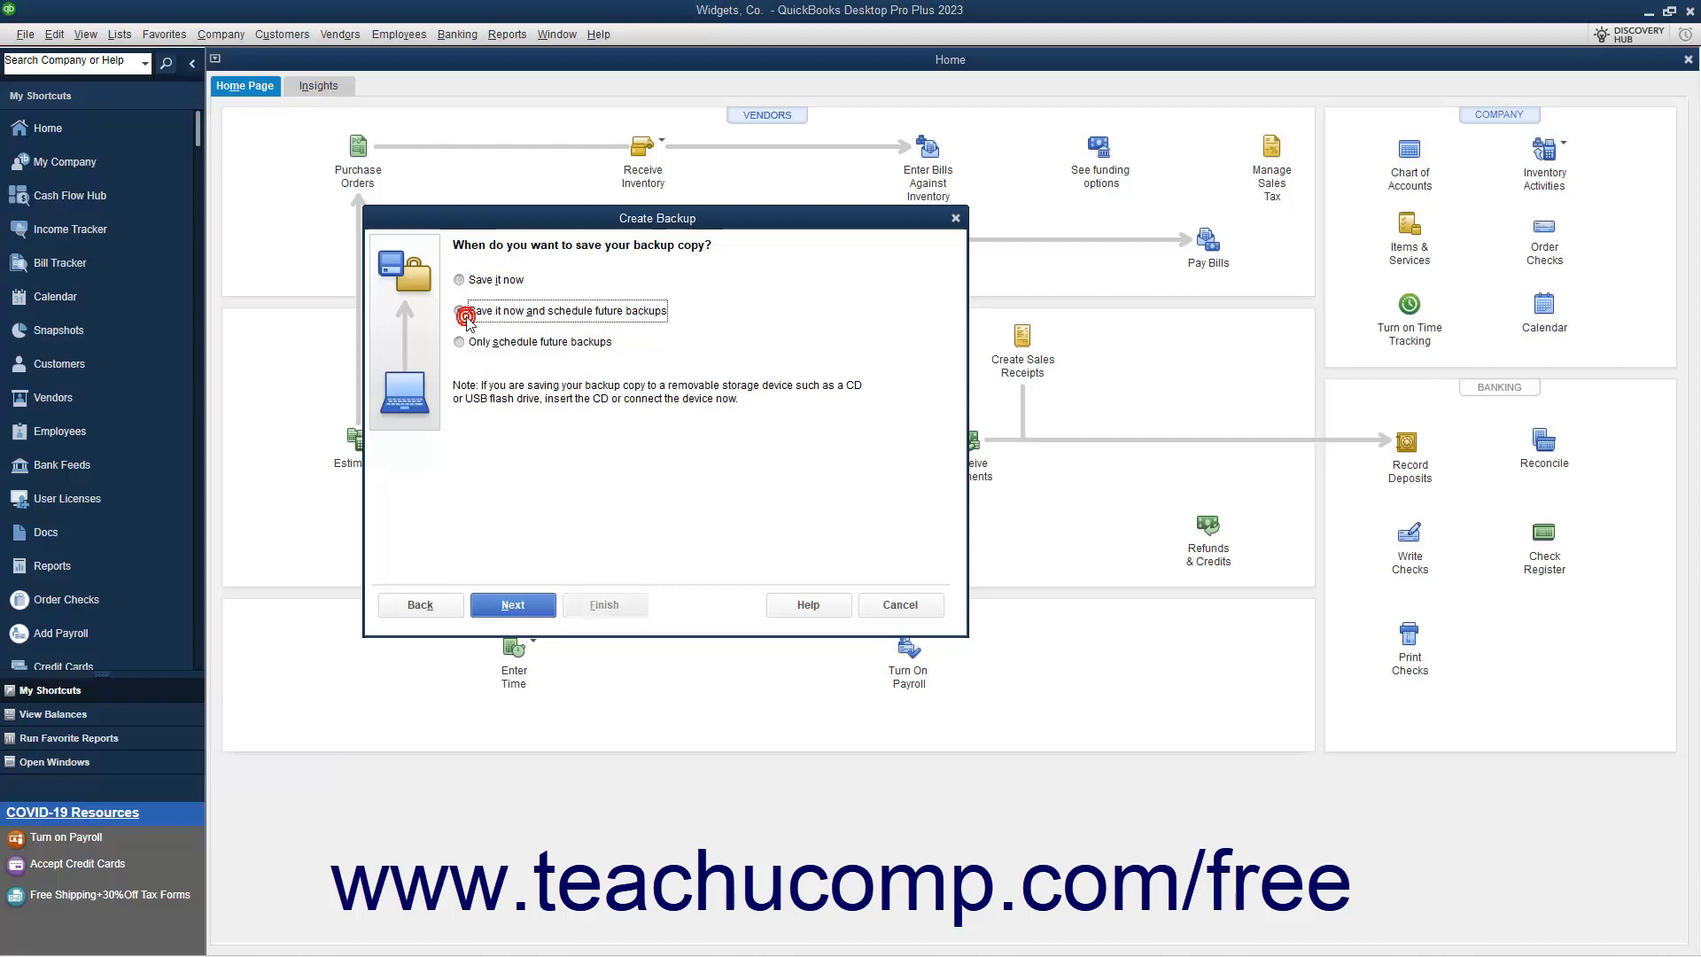
pyautogui.click(459, 310)
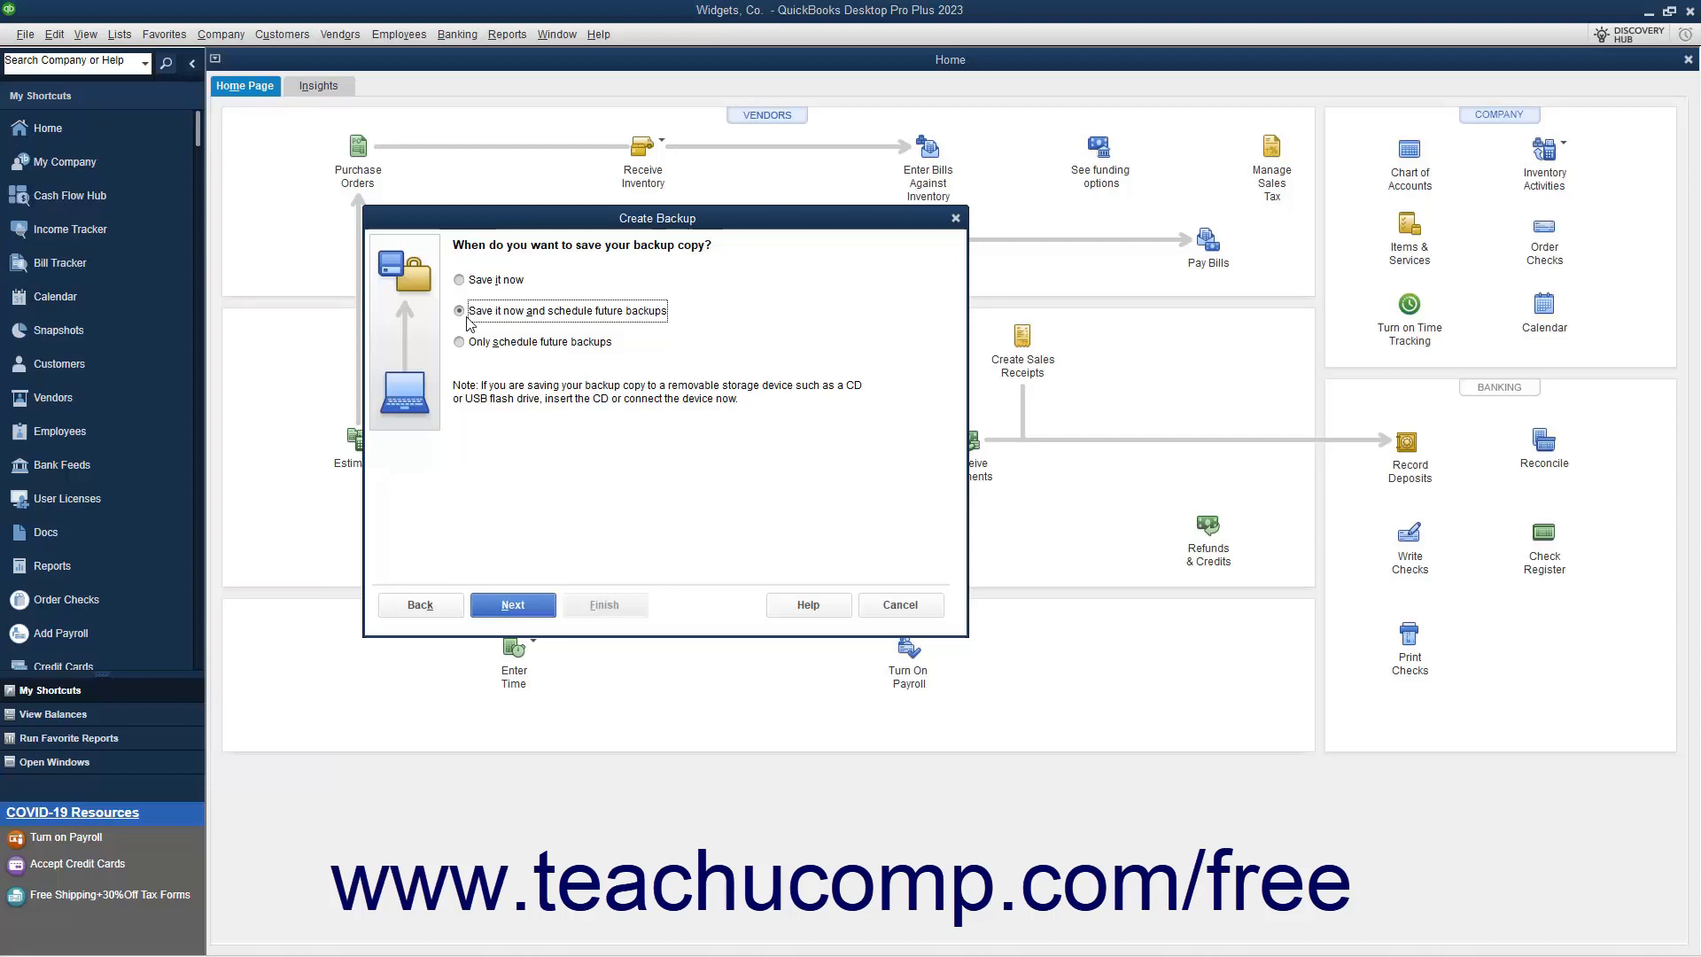
pyautogui.click(459, 342)
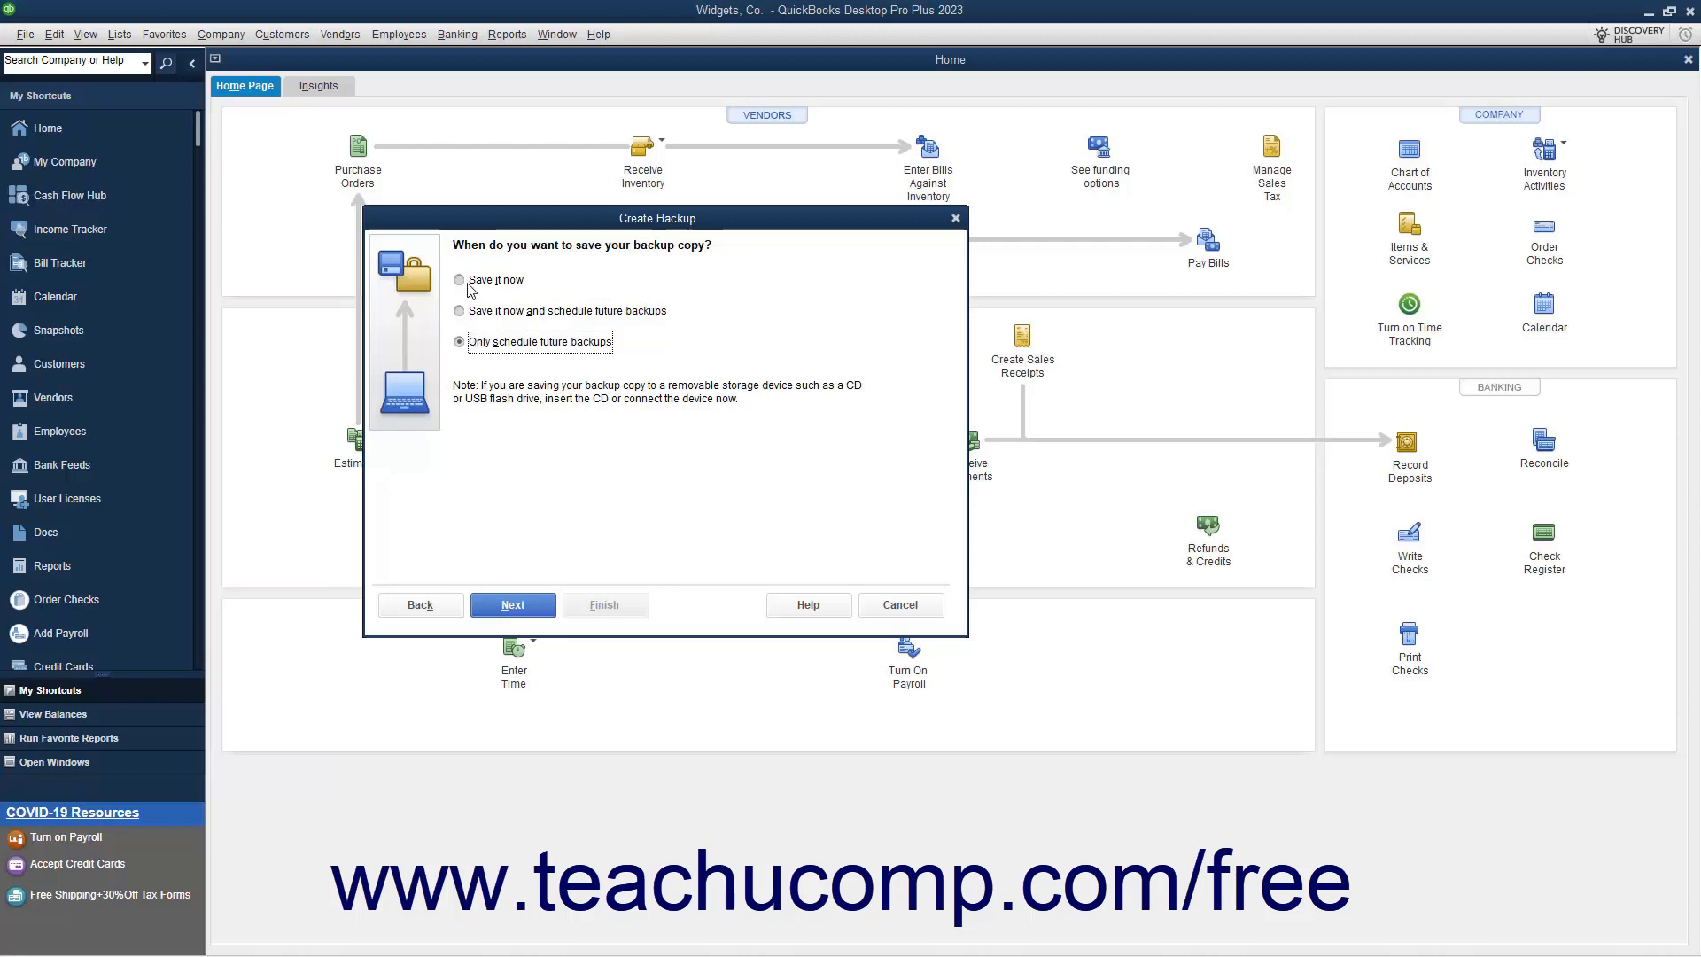
pyautogui.click(459, 279)
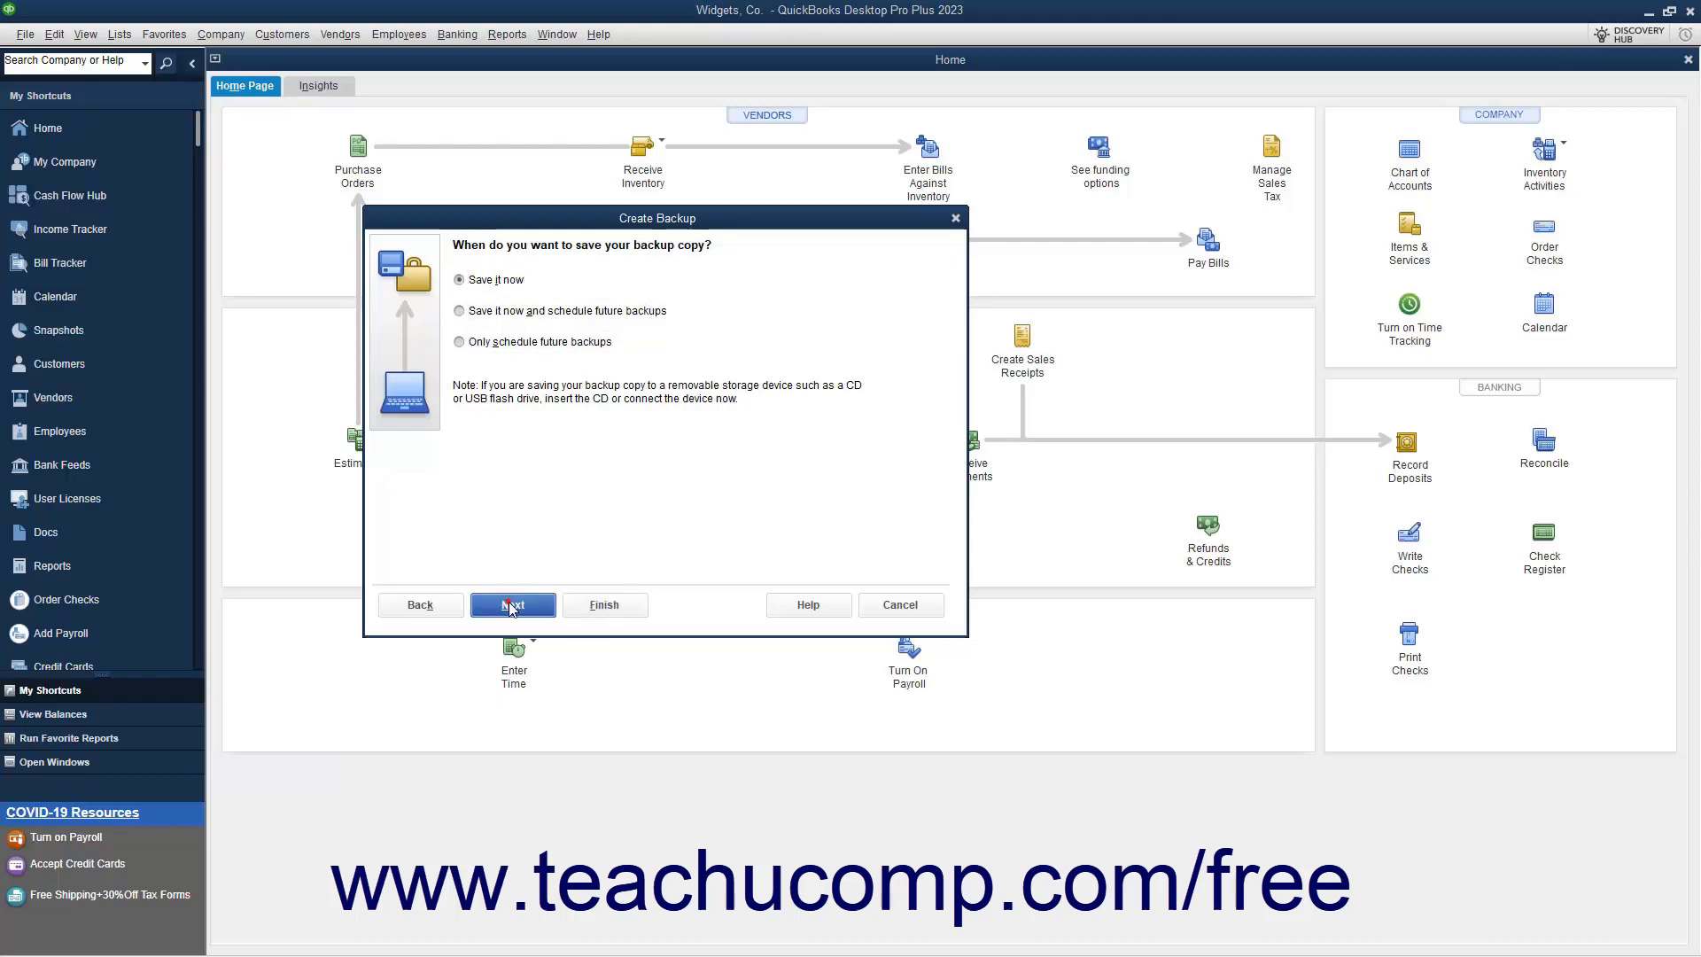
# Save the Widgets, Co. .QBB backup copy into the Company Files folder.
pyautogui.click(513, 604)
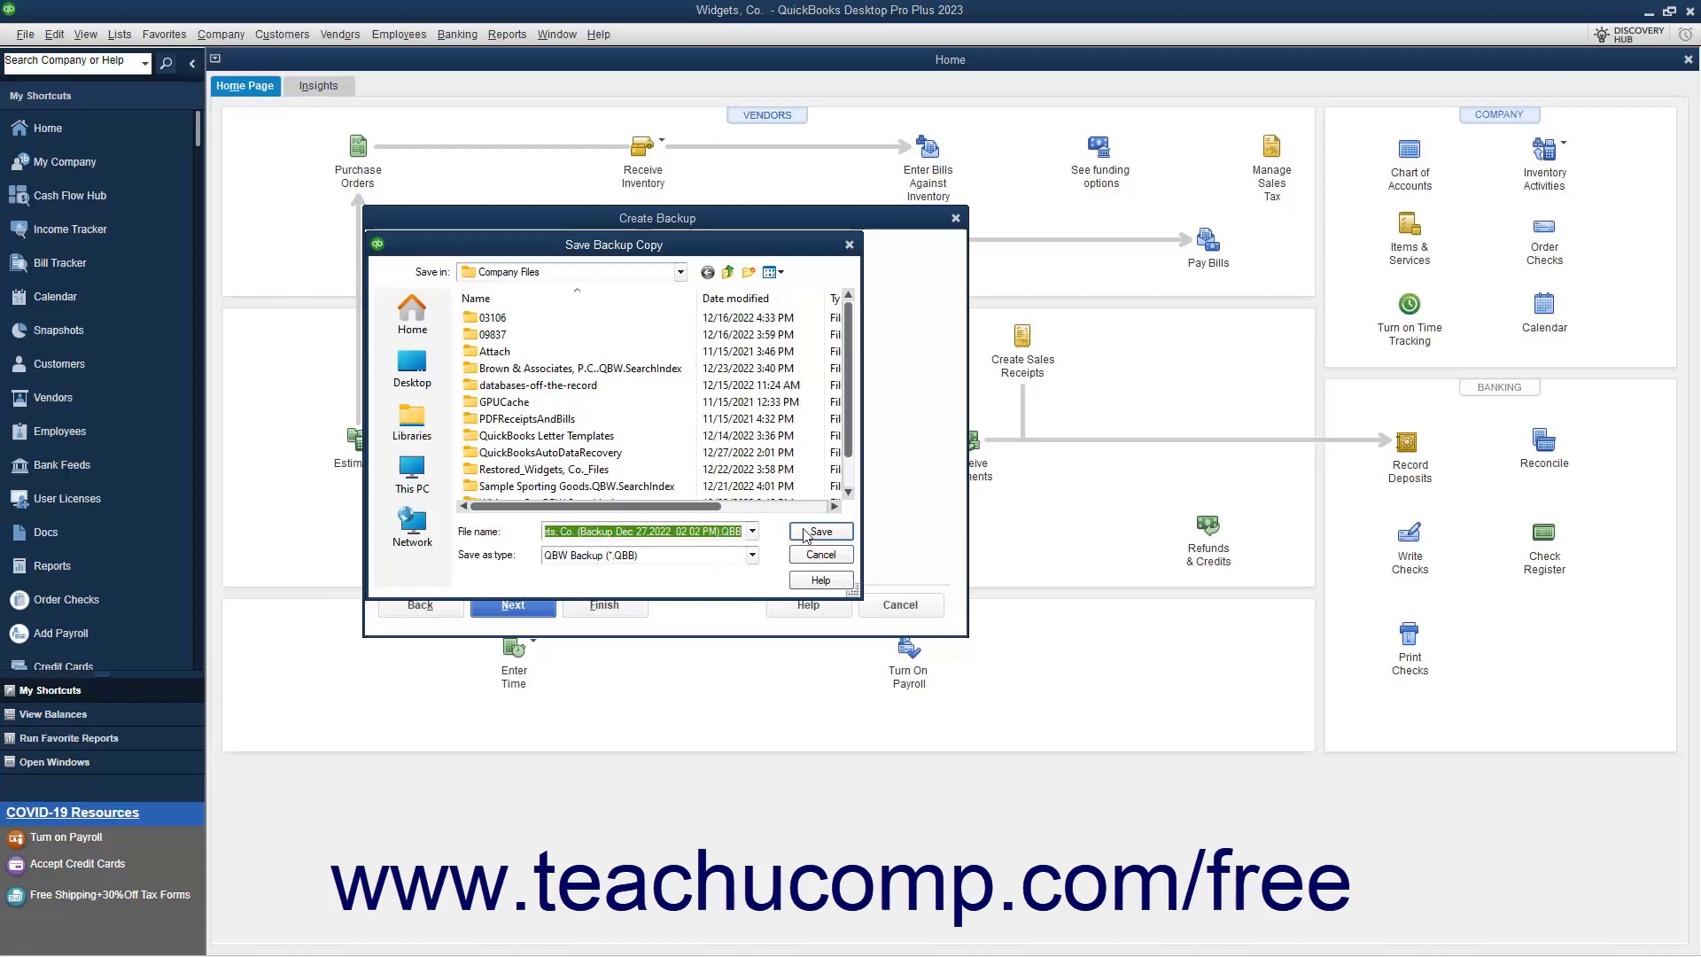
pyautogui.click(821, 531)
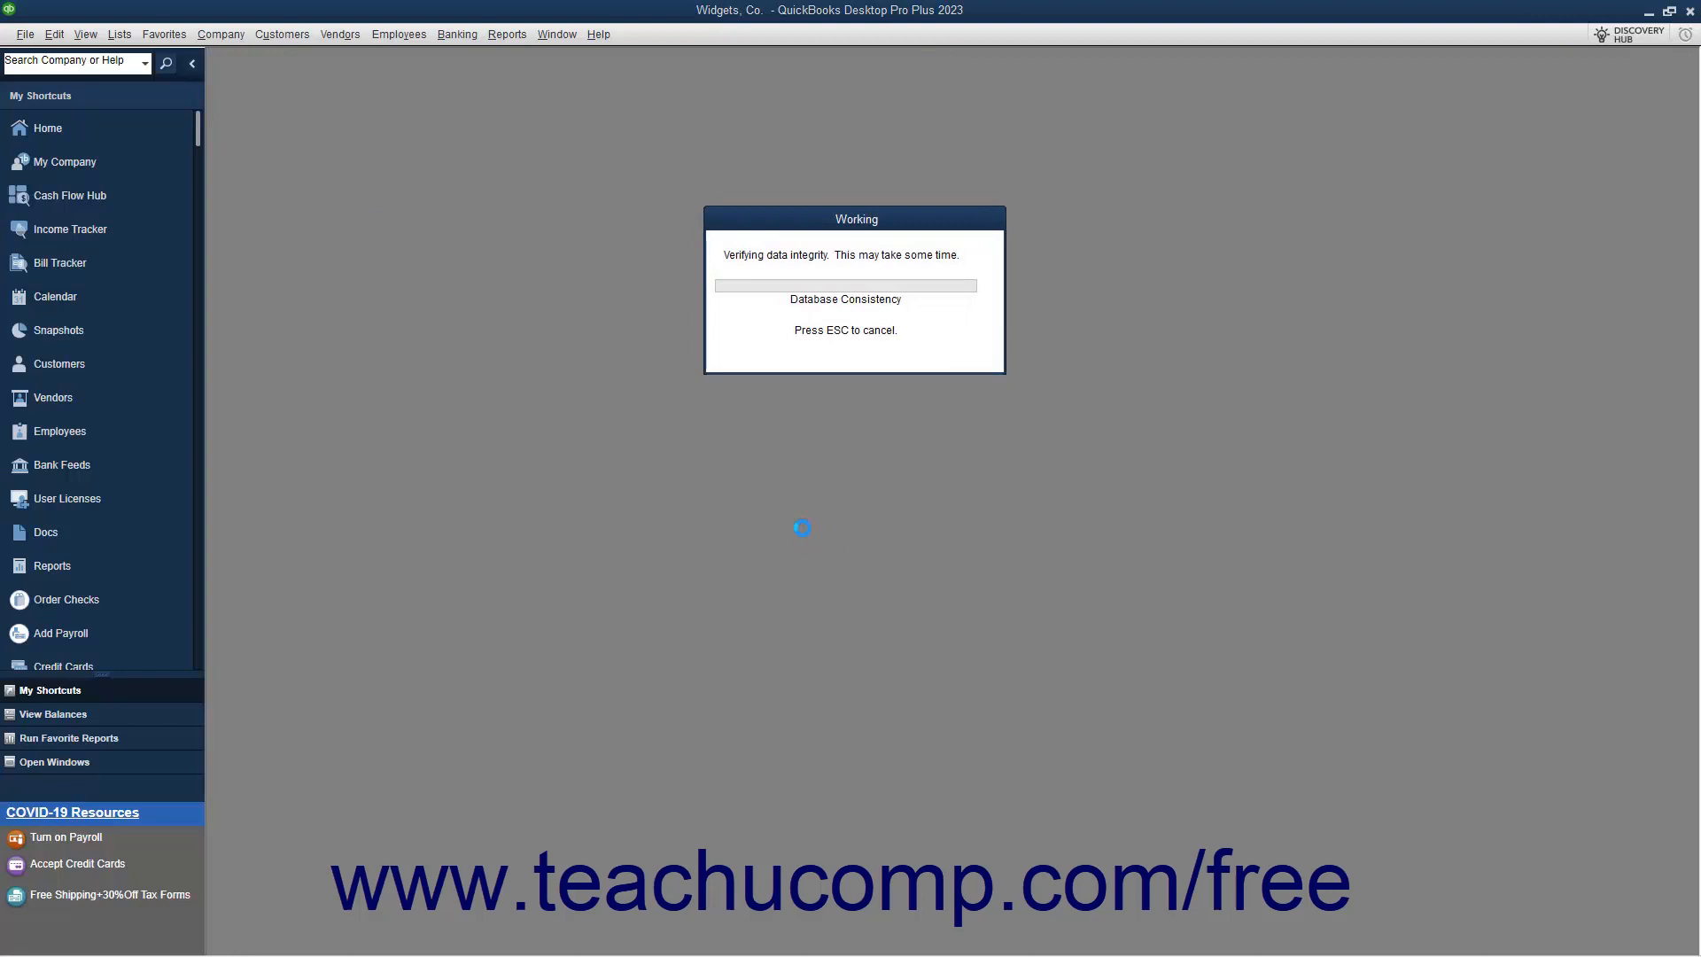